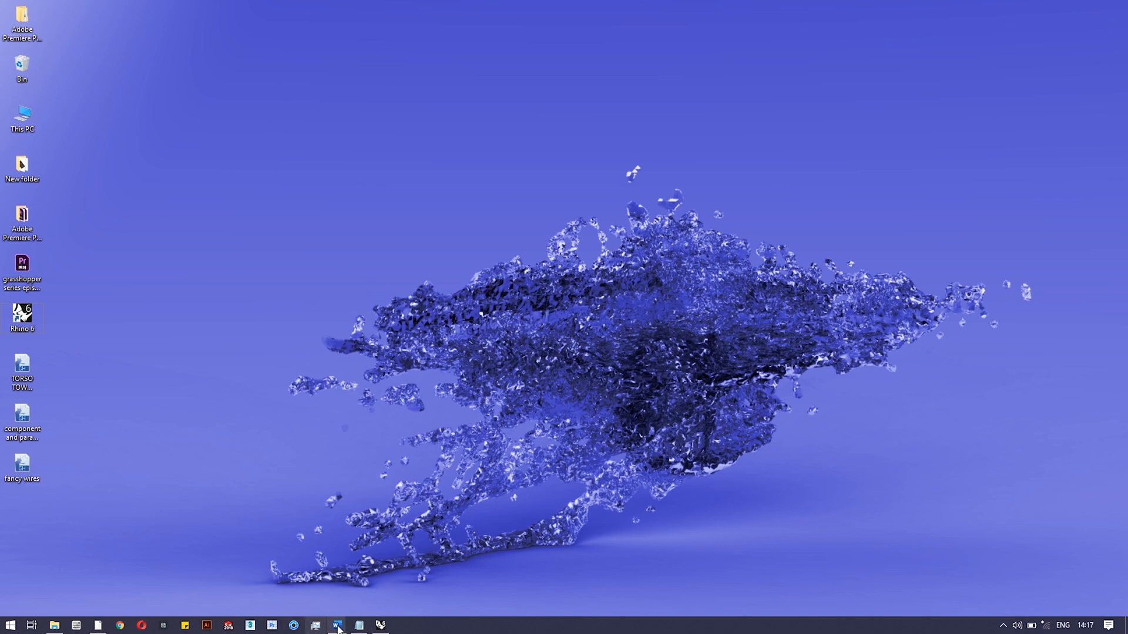
mouse_move(389, 616)
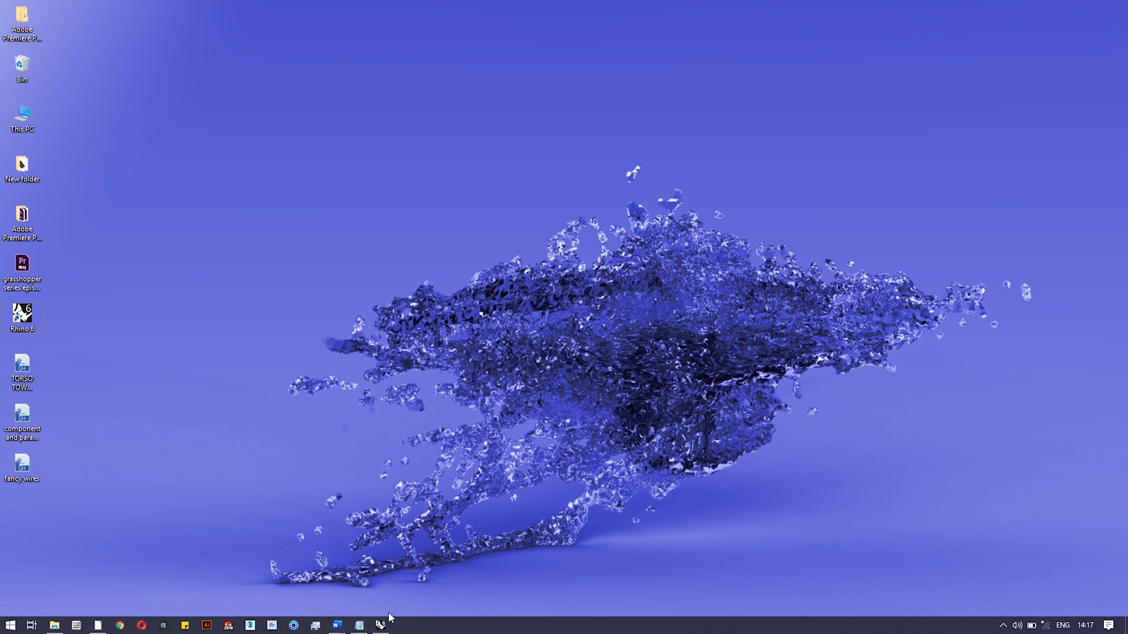
Restore the Rhino and Grasshopper windows showing the canvas with the Evaluate component.
click(378, 625)
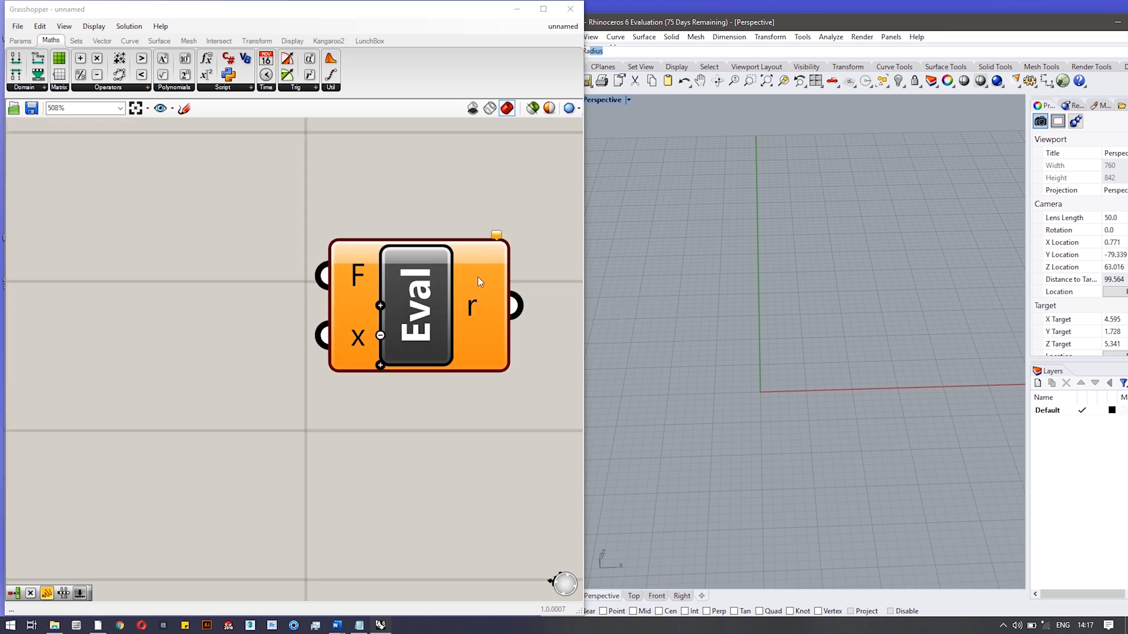
mouse_move(479, 280)
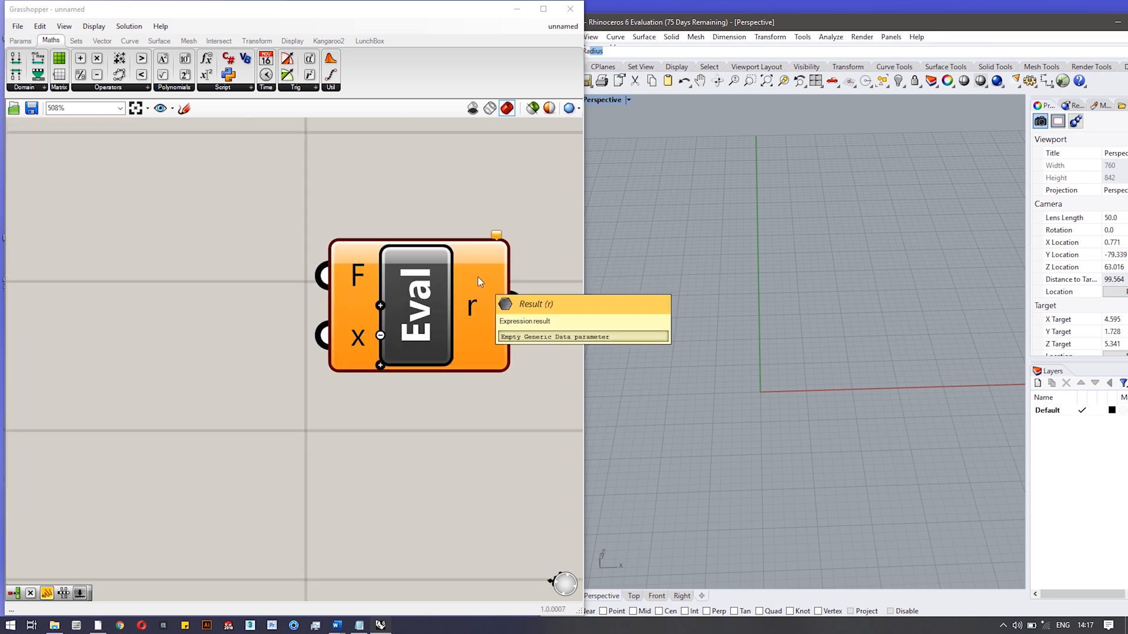
mouse_move(476, 266)
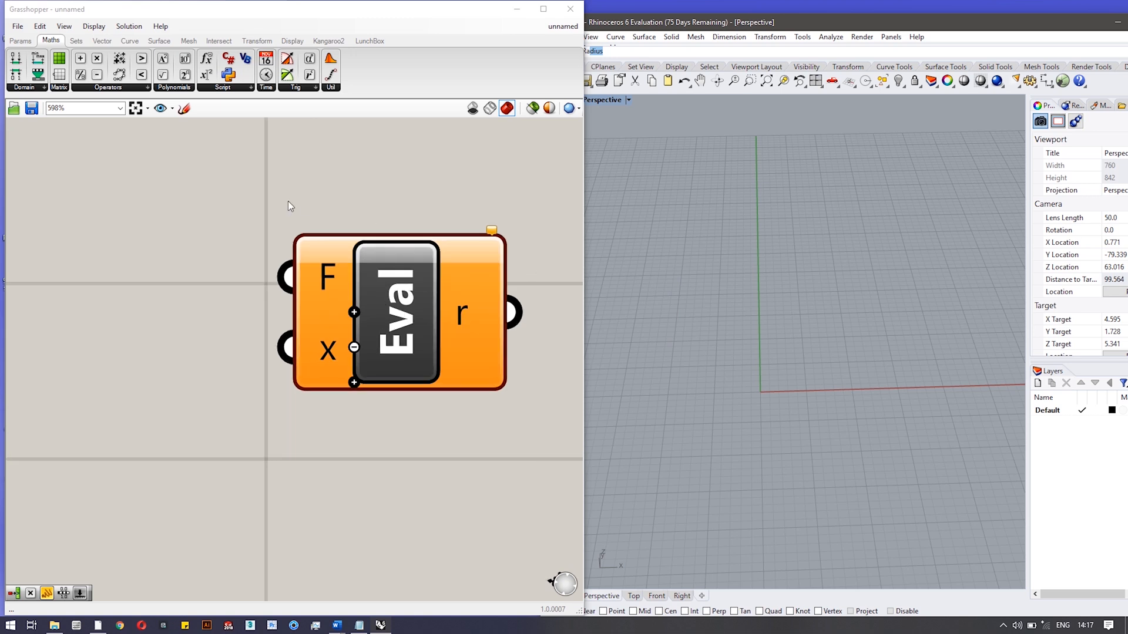
mouse_move(56, 44)
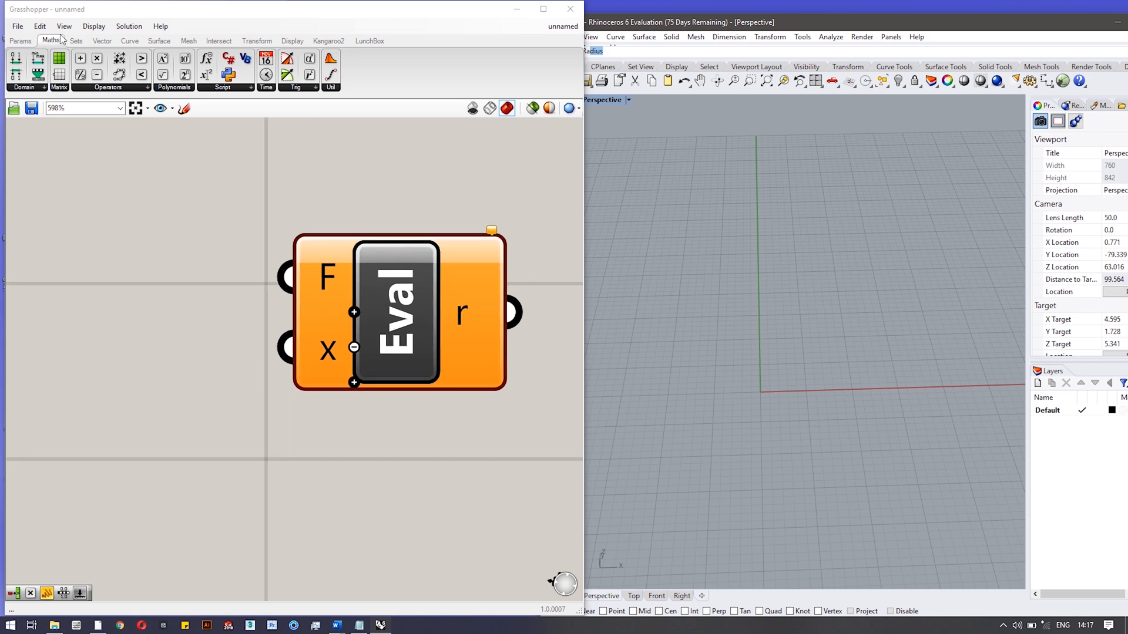
click(251, 87)
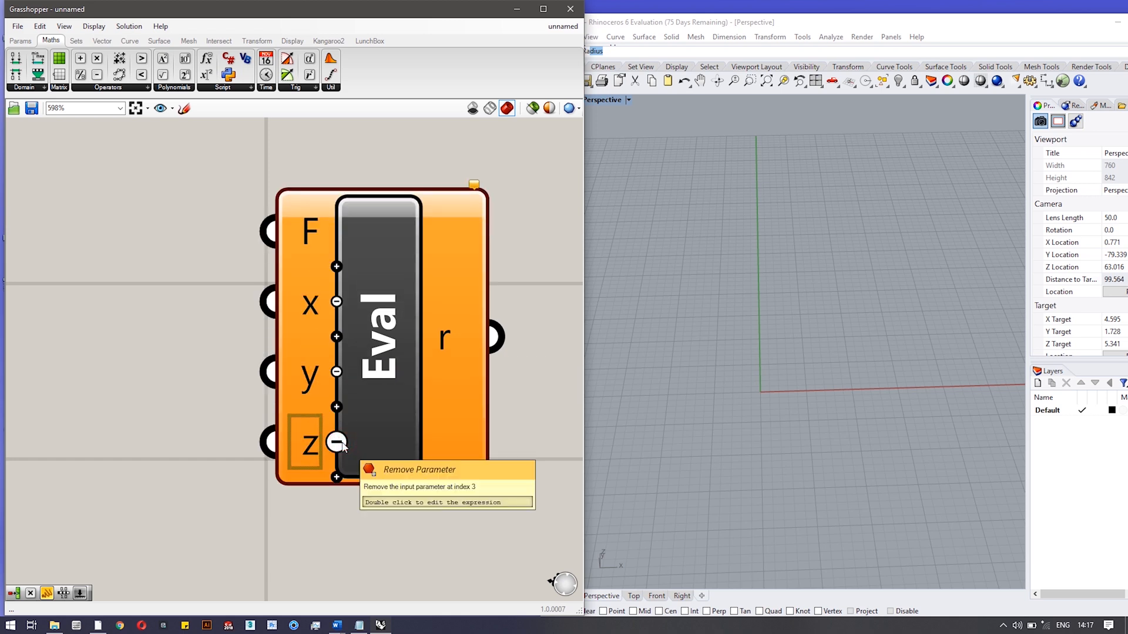
click(336, 442)
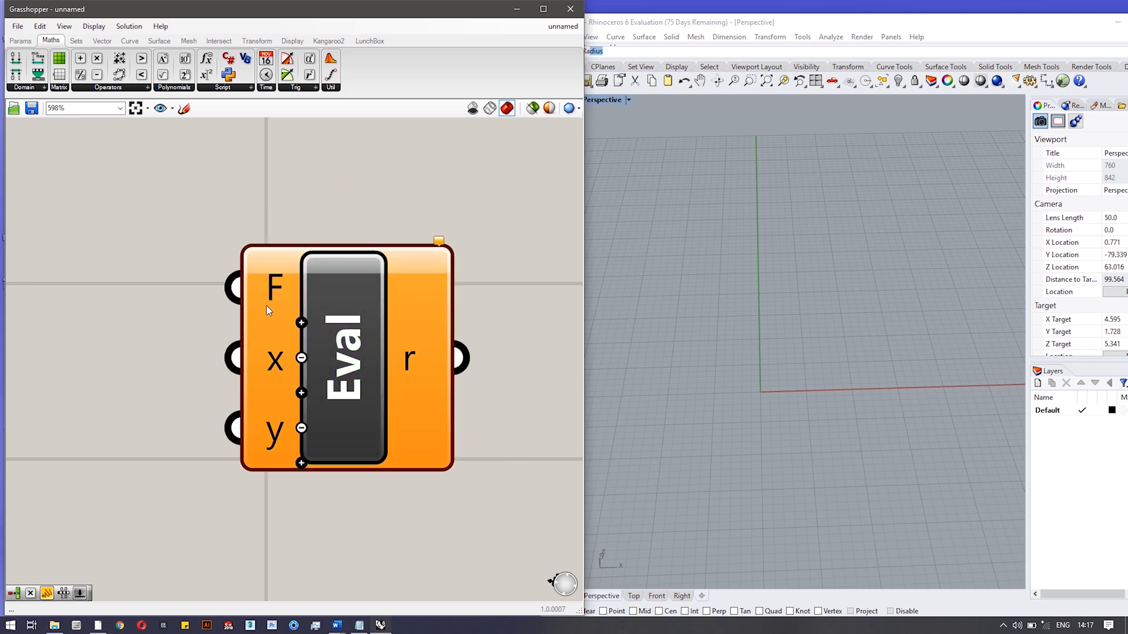
mouse_move(280, 295)
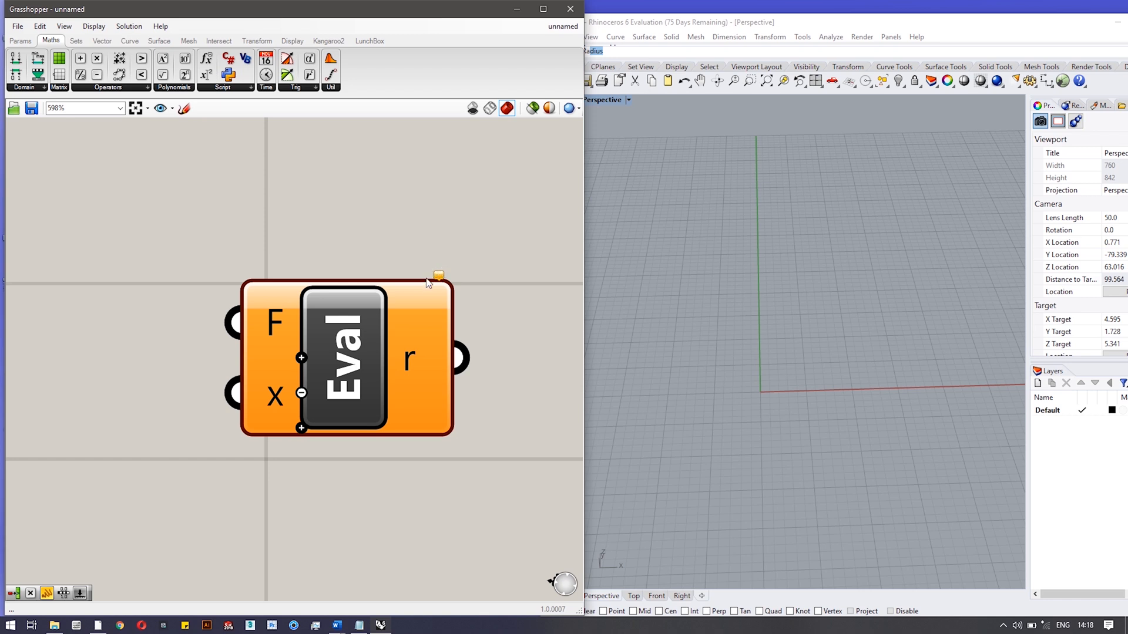
mouse_move(286, 330)
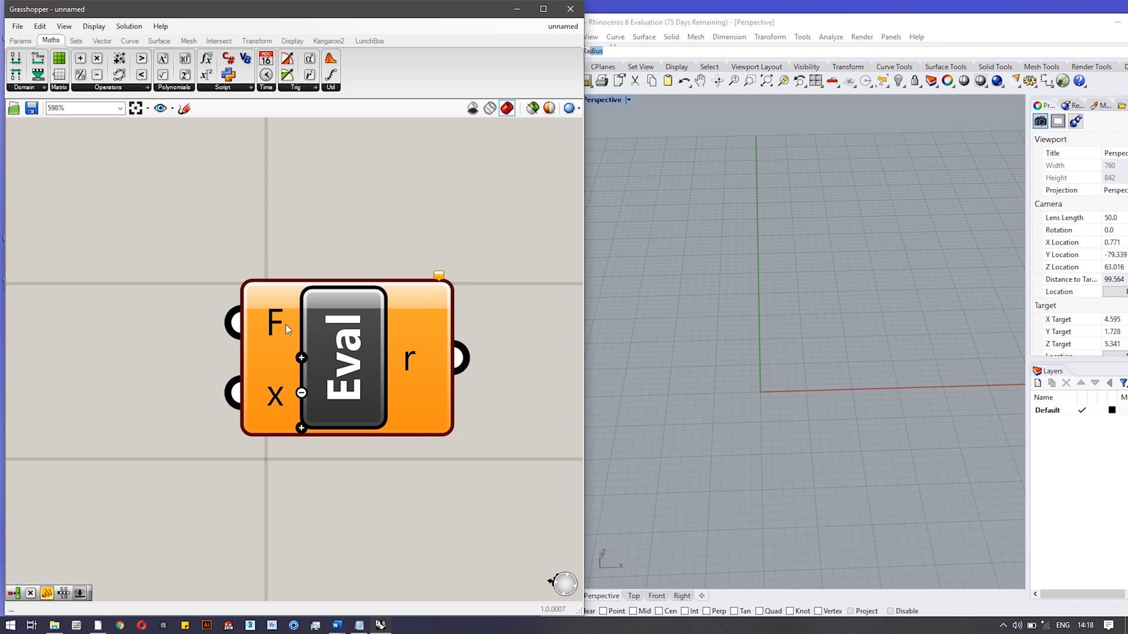
Give the Evaluate component's F input its own expression x*x and commit it.
right_click(272, 327)
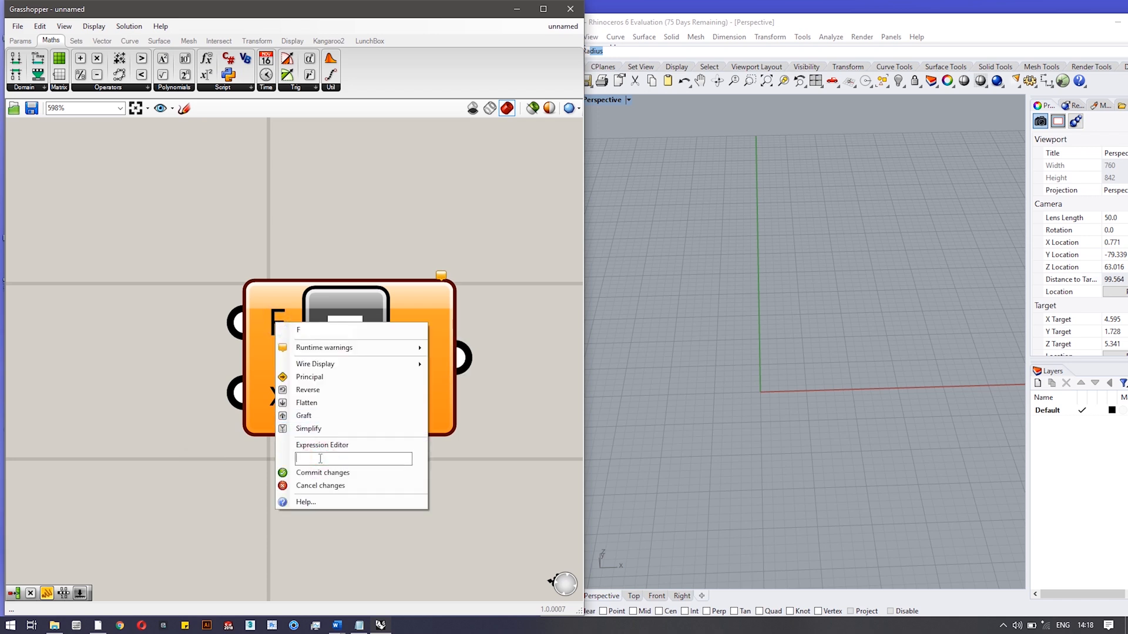
text(x)
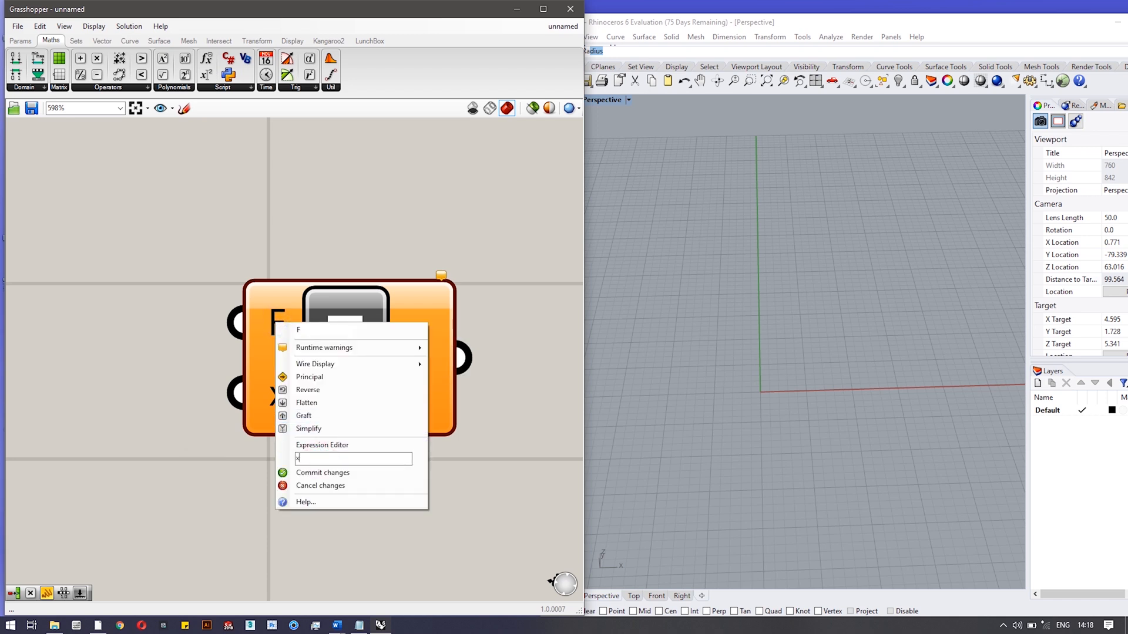
text(*x)
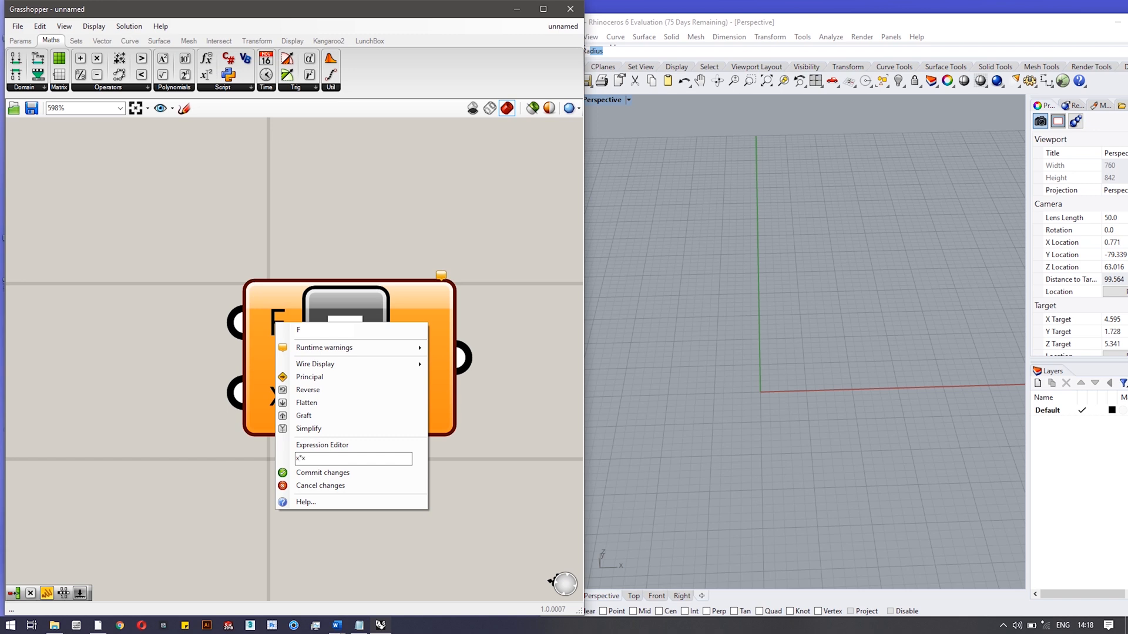
click(322, 472)
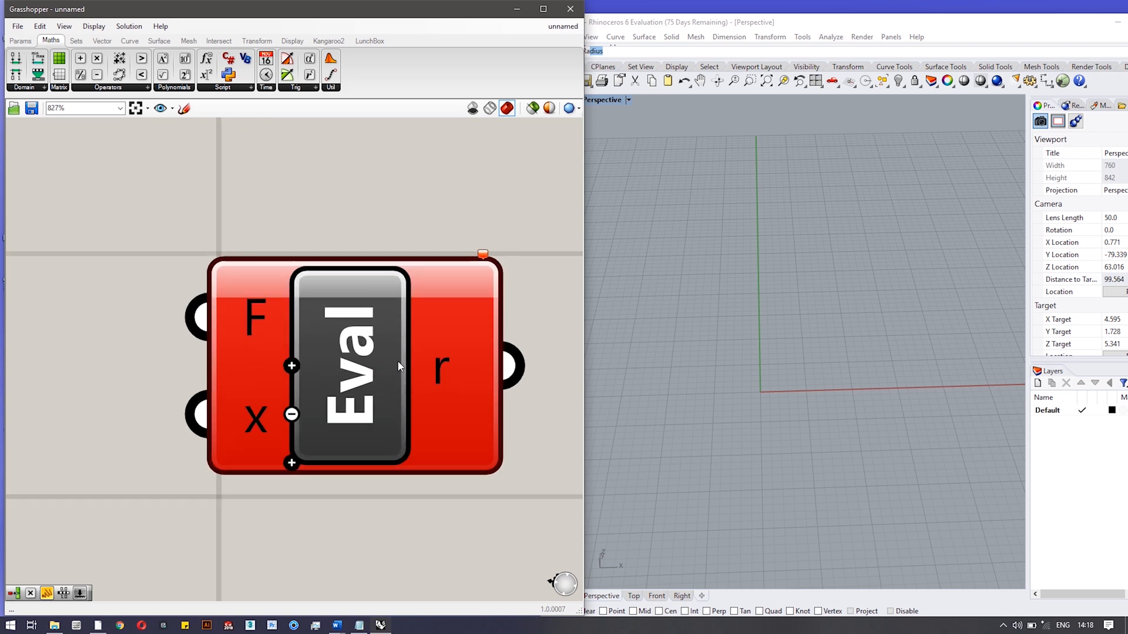
Clear F's own expression and wire the x*x panel into the F input instead.
scroll(down, 3)
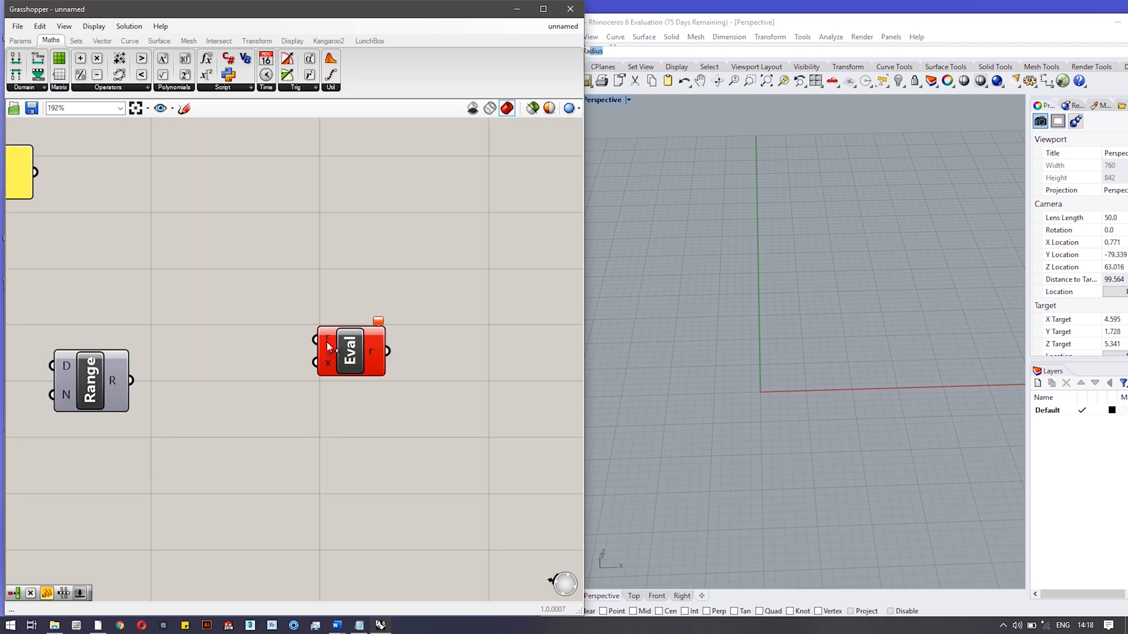
drag(350, 350, 211, 231)
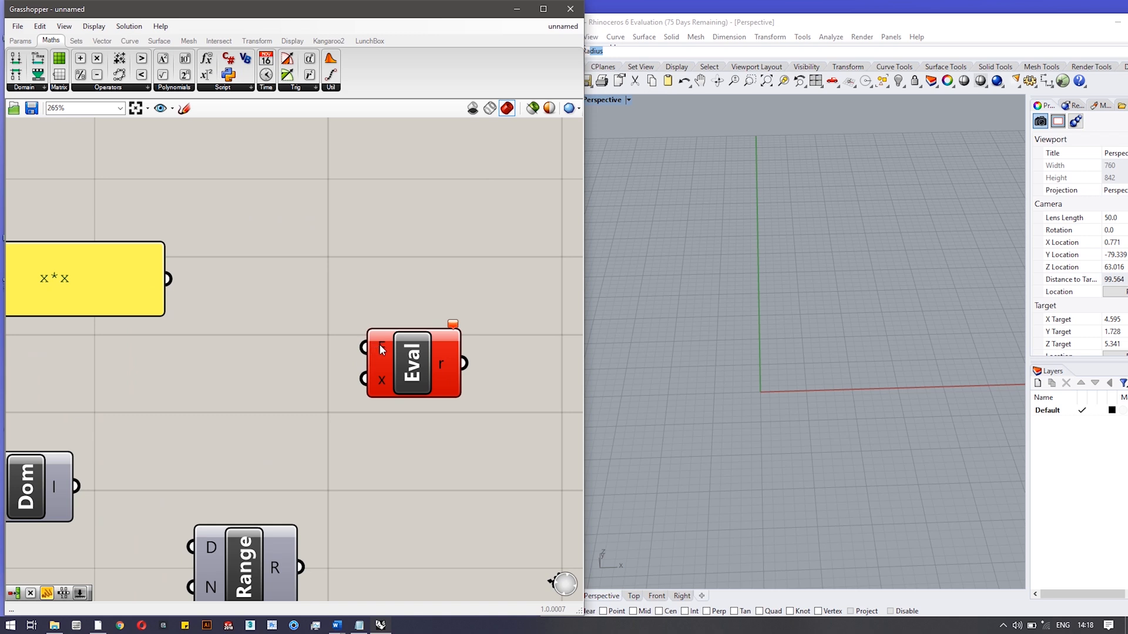
right_click(380, 350)
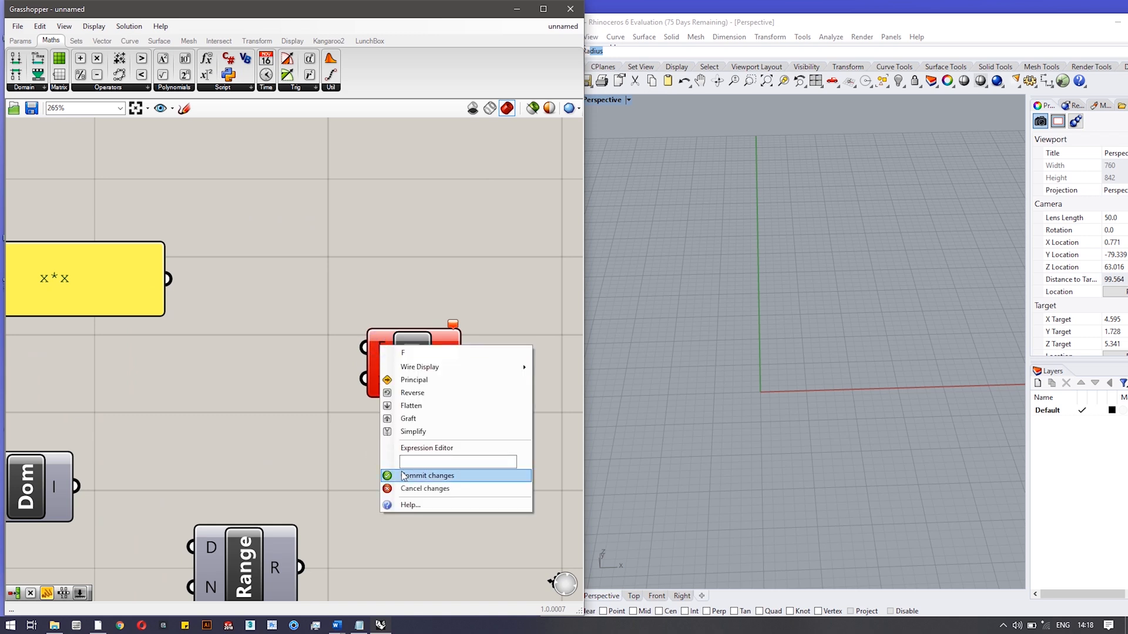
click(429, 475)
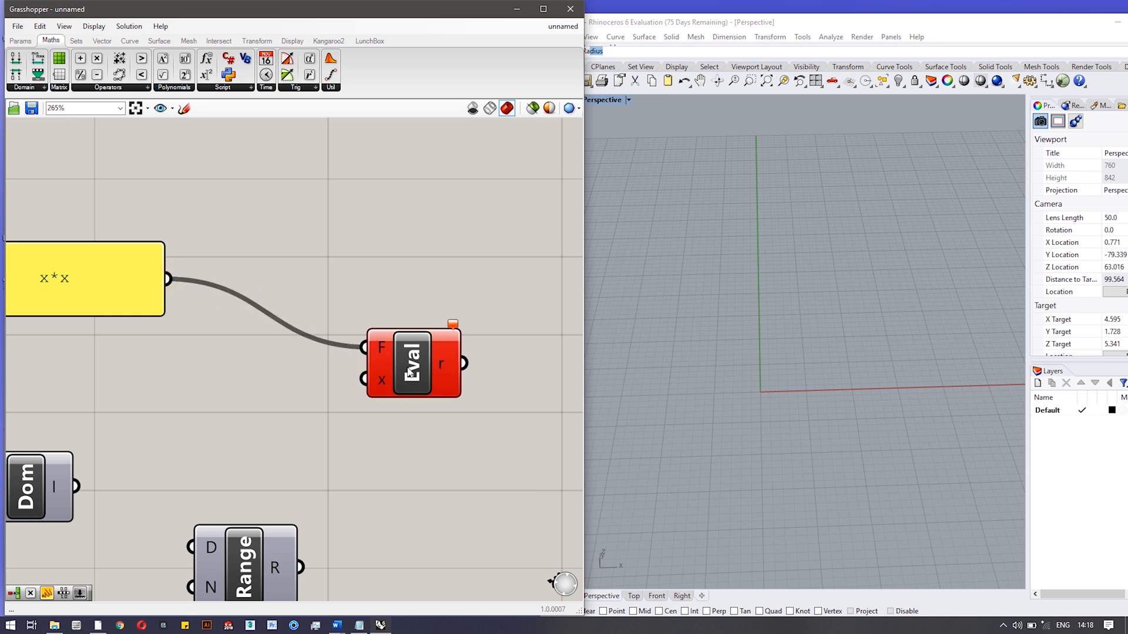
drag(412, 363, 470, 420)
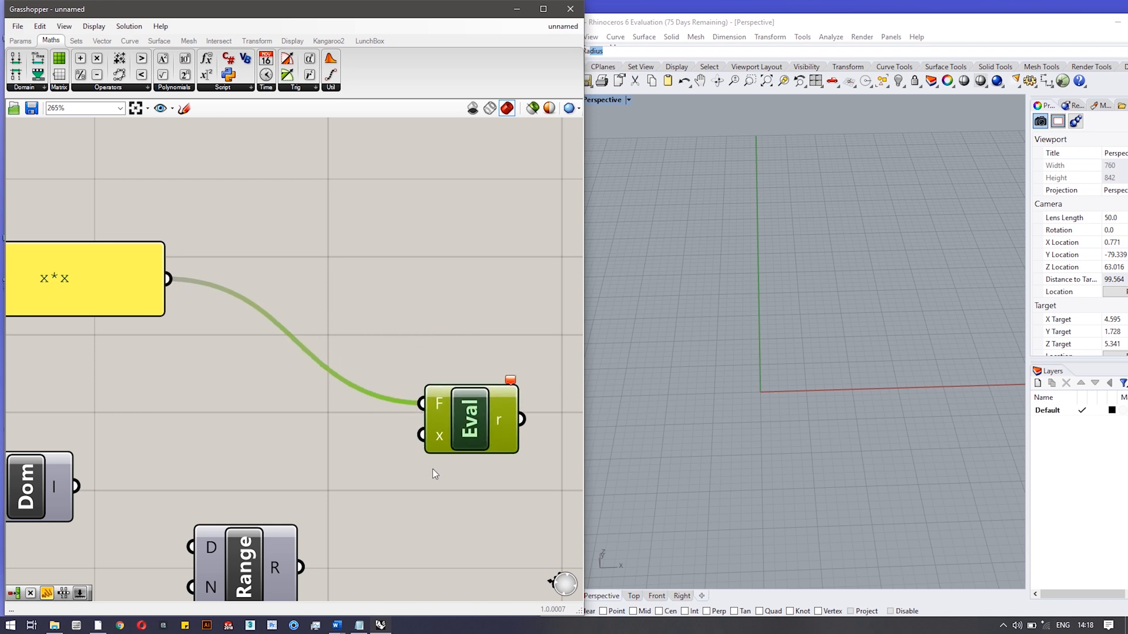
mouse_move(440, 446)
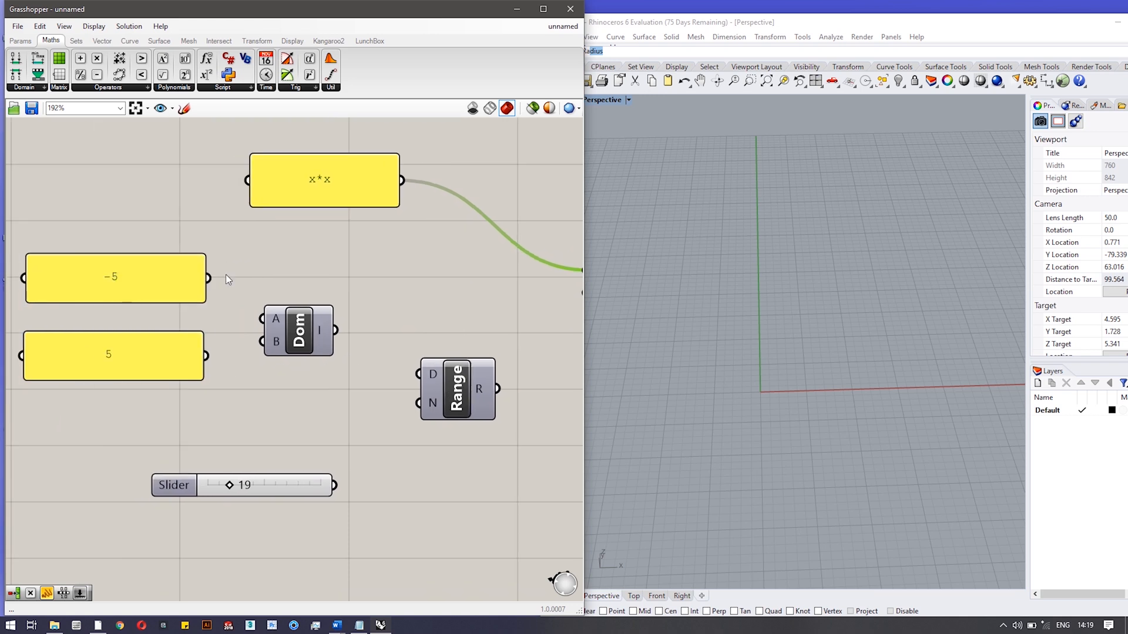
mouse_move(215, 287)
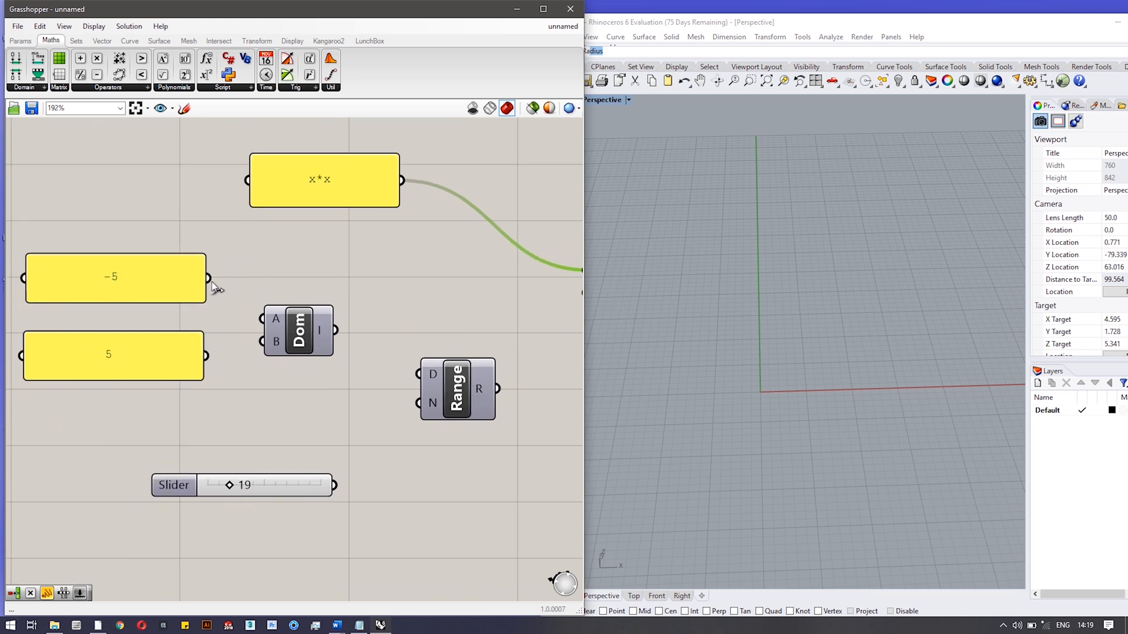
Wire the −5/5 panels into a Domain, feed it to Range with the Steps slider, and connect Range to x.
drag(206, 278, 266, 319)
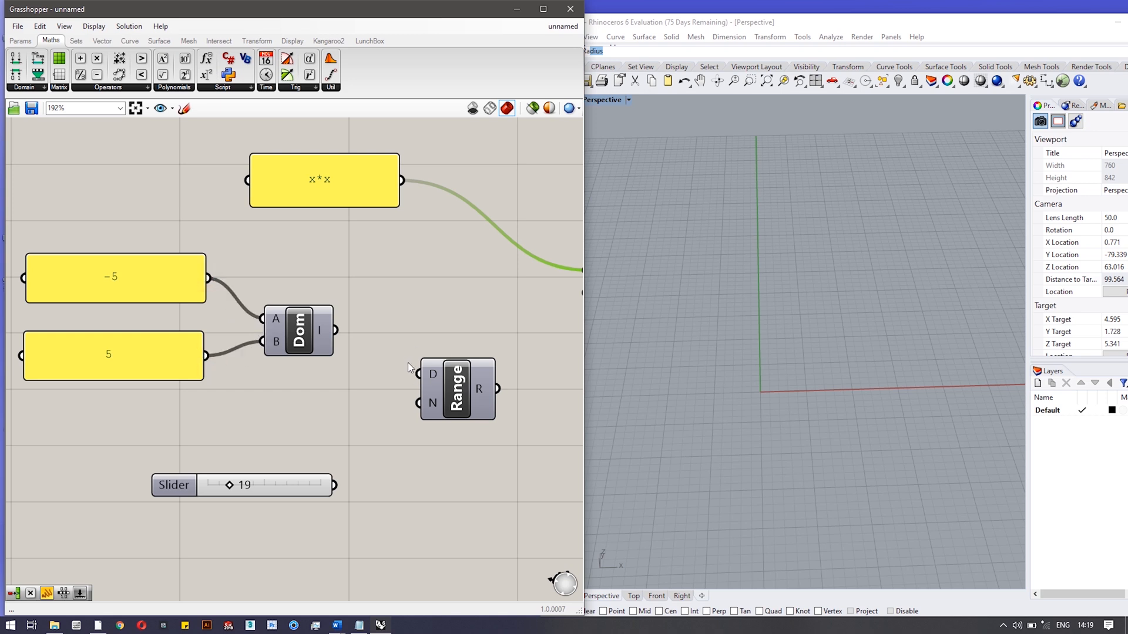
drag(333, 330, 419, 374)
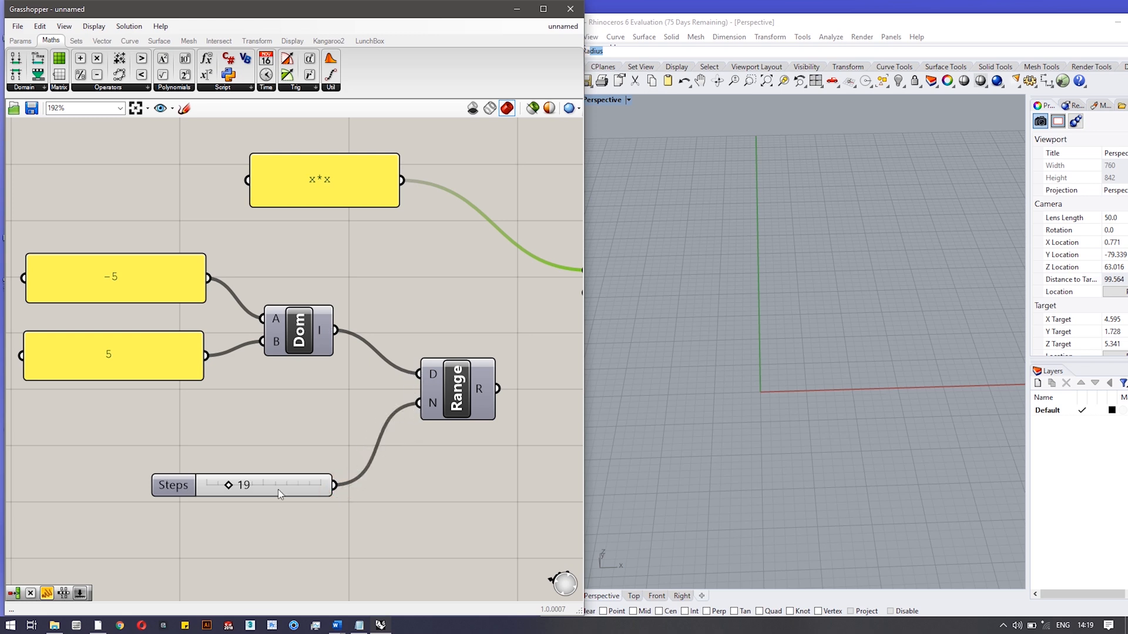
drag(229, 485, 241, 485)
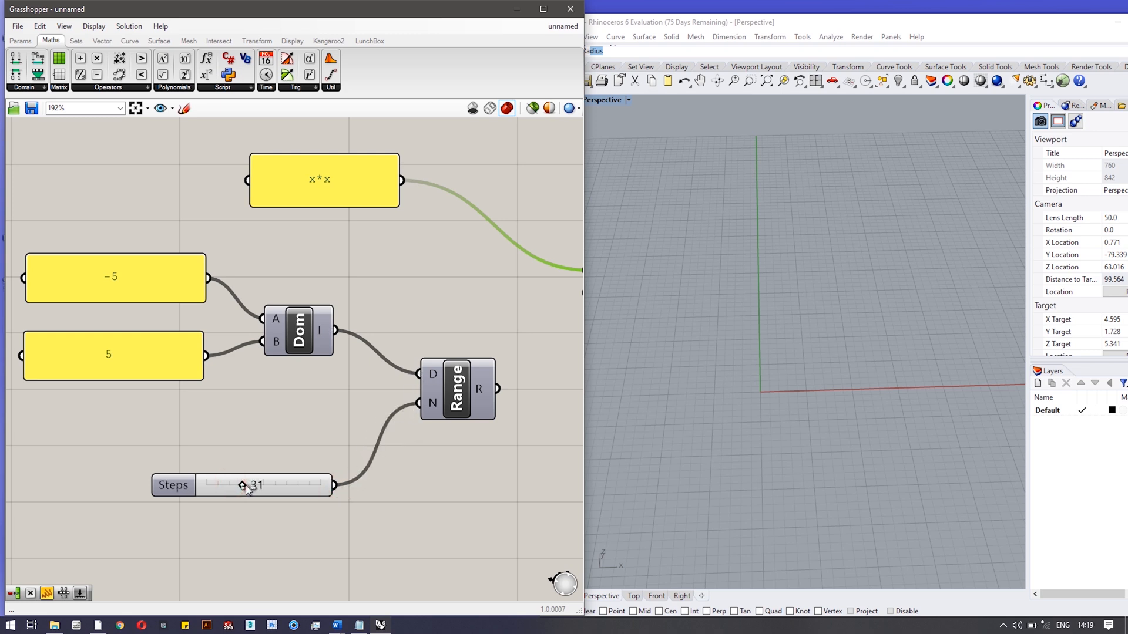
drag(243, 484, 263, 484)
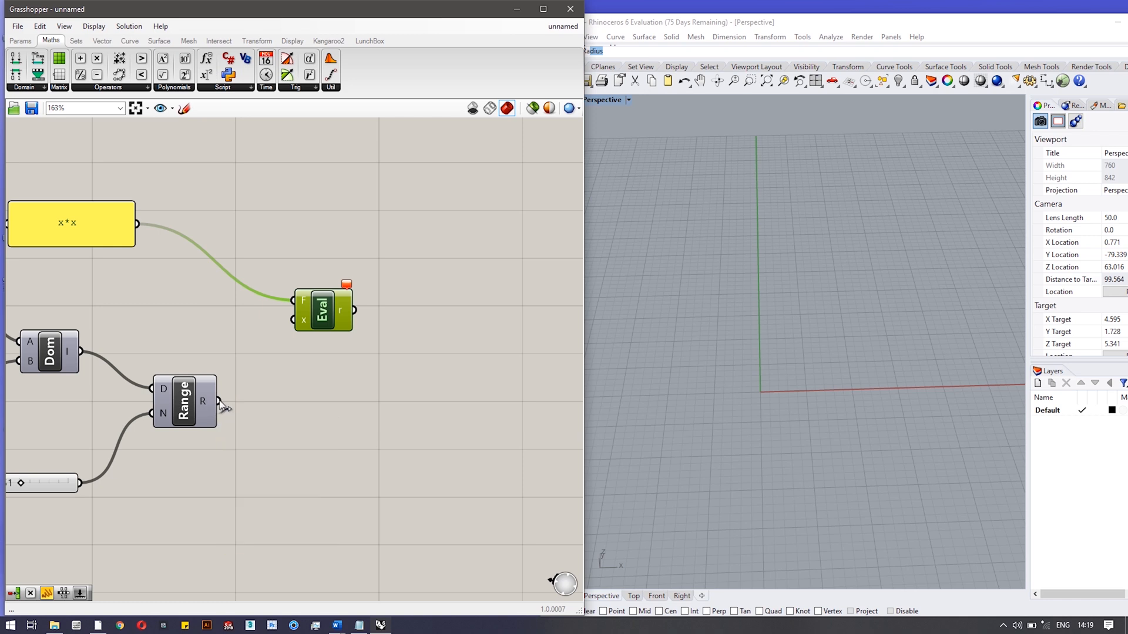
drag(216, 401, 306, 320)
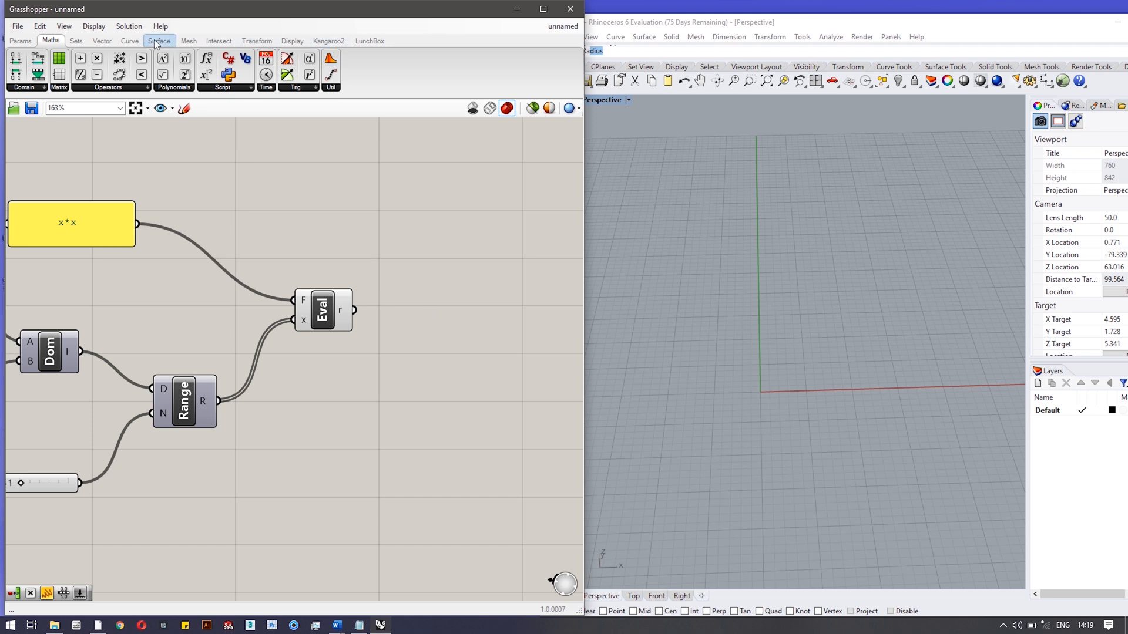
Feed the Evaluate results into a Construct Point's Y input to preview the parabola points.
click(102, 40)
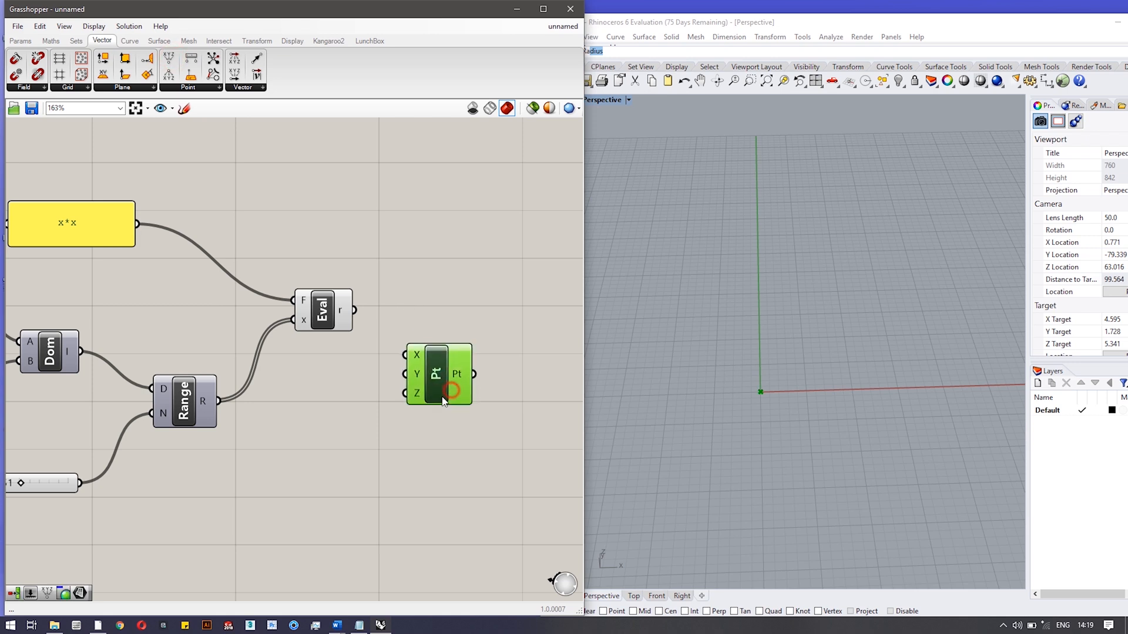
drag(439, 374, 432, 381)
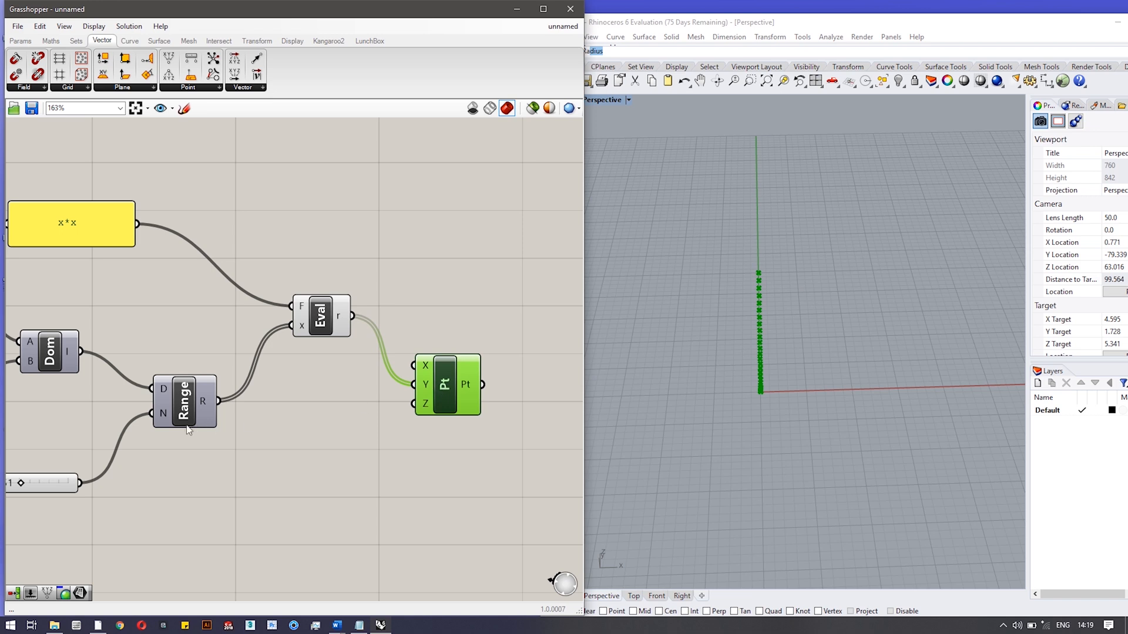
mouse_move(219, 403)
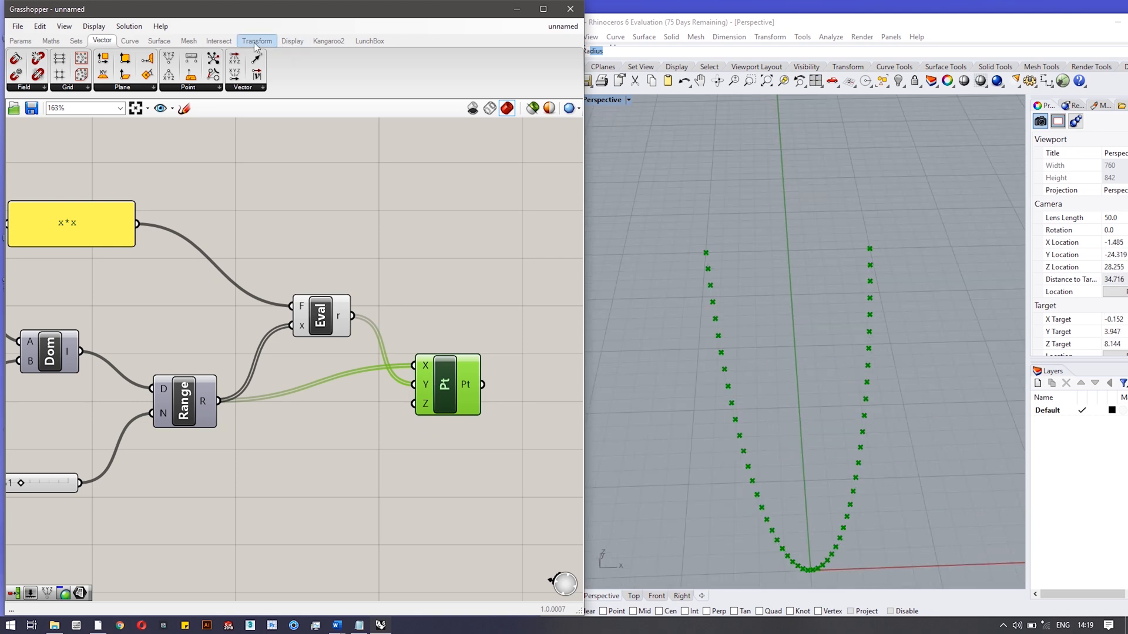
Add a Nurbs Curve through the parabola points and show all four Rhino viewports.
click(130, 41)
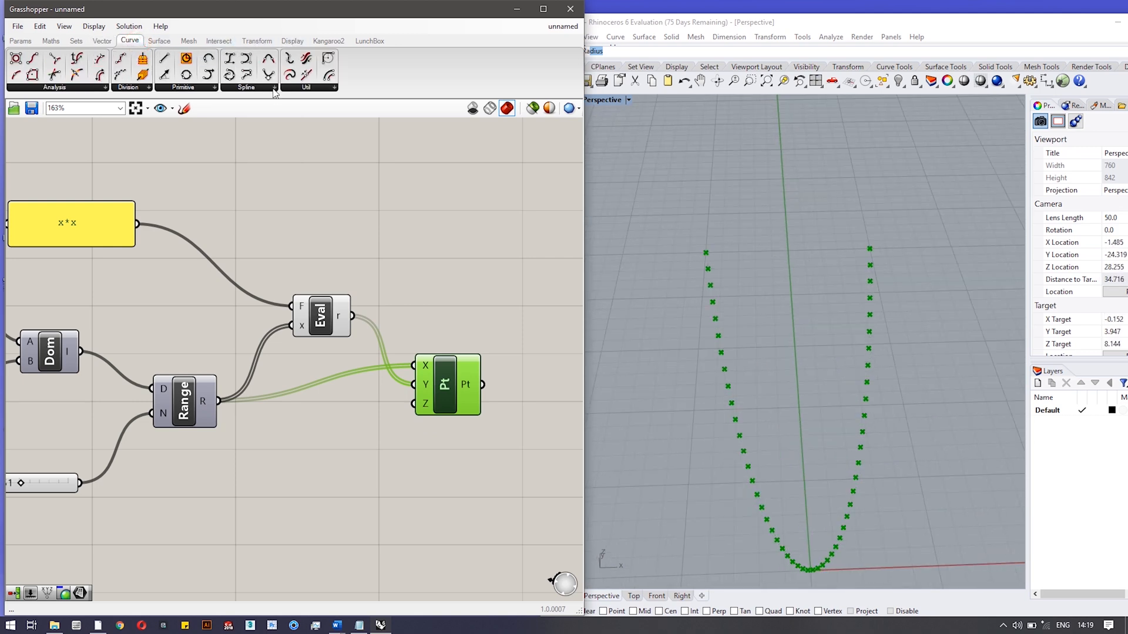
click(274, 87)
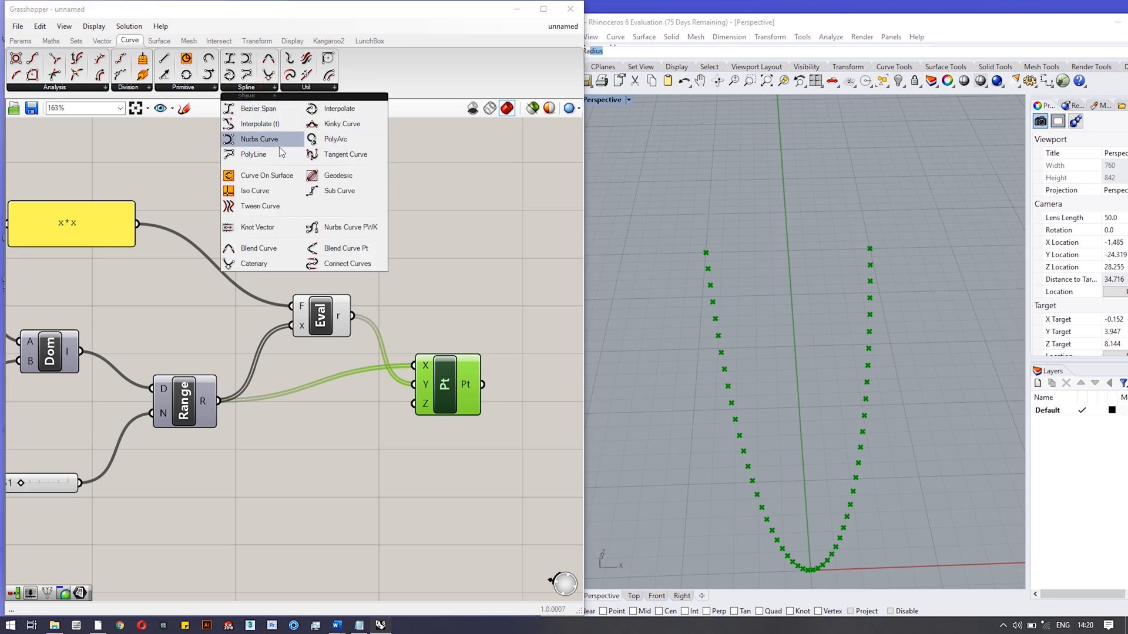
click(259, 139)
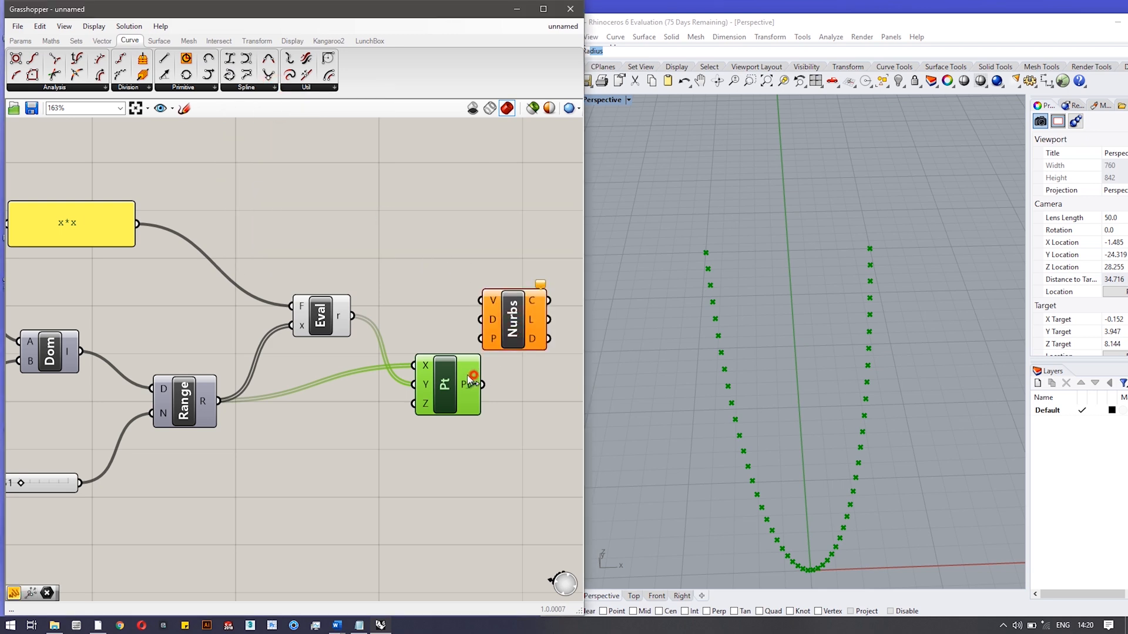
drag(445, 384, 413, 395)
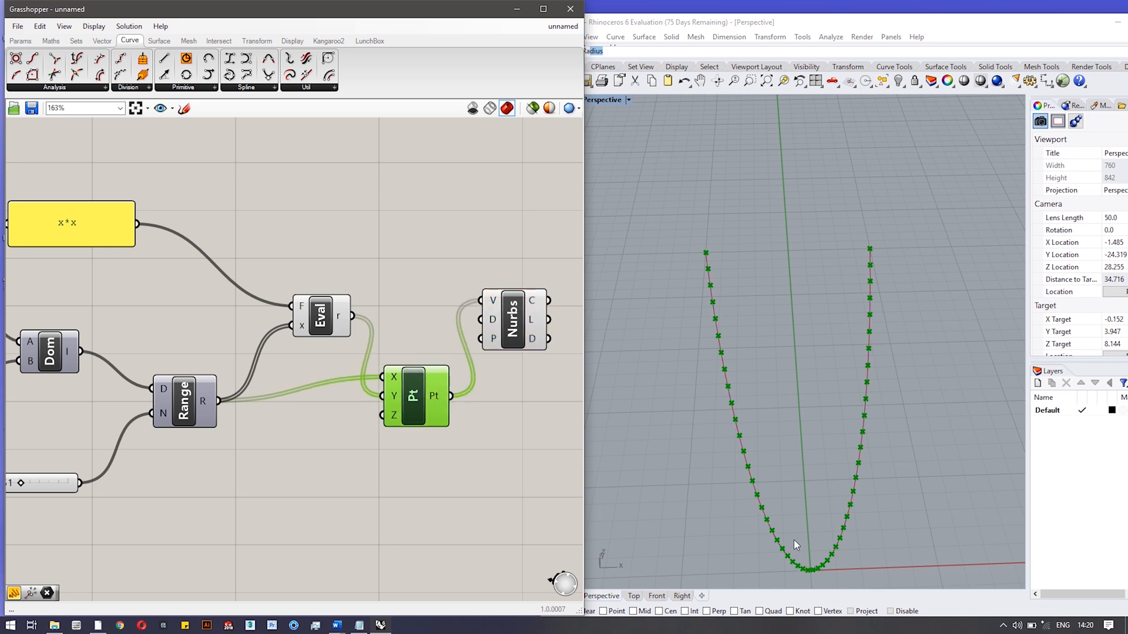
click(628, 99)
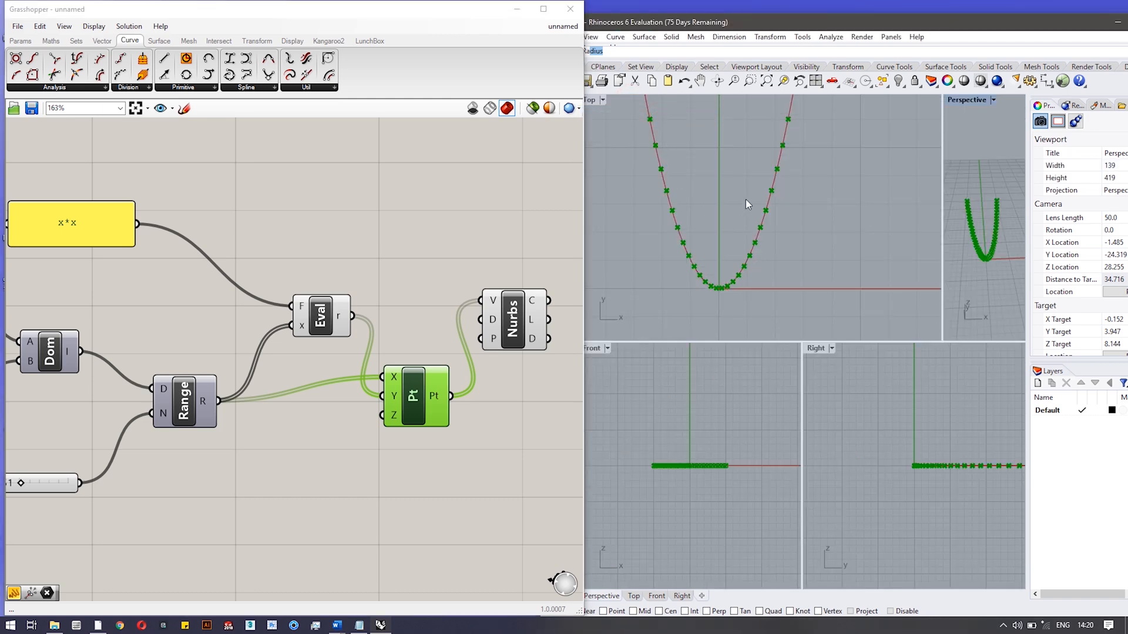
Maximize Rhino's Top viewport to inspect the parabola curve.
click(590, 99)
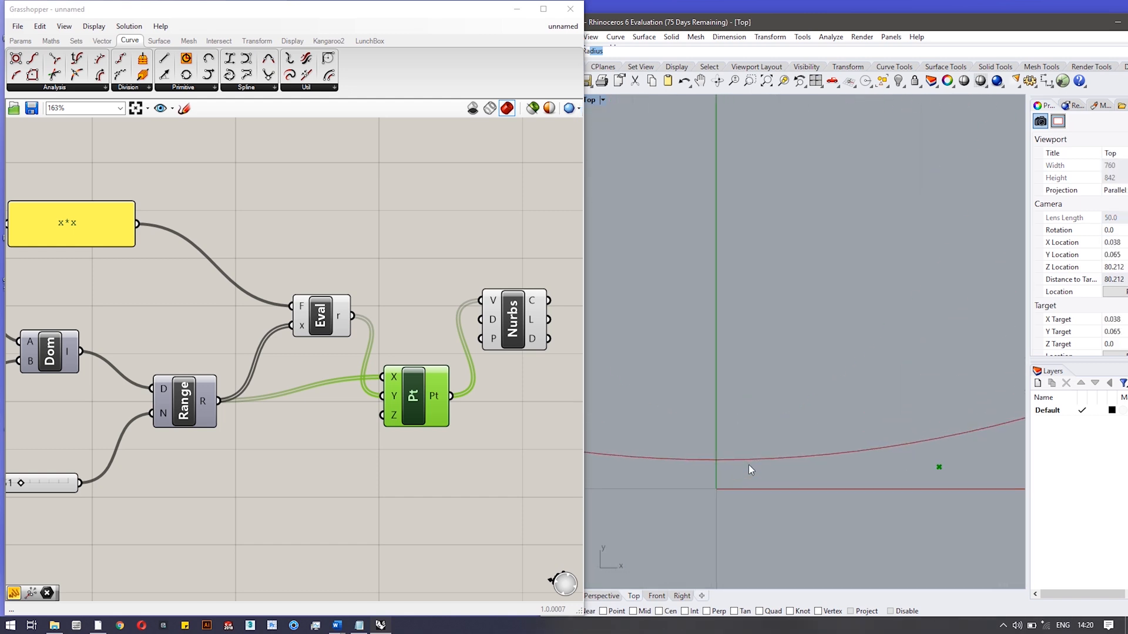
mouse_move(727, 467)
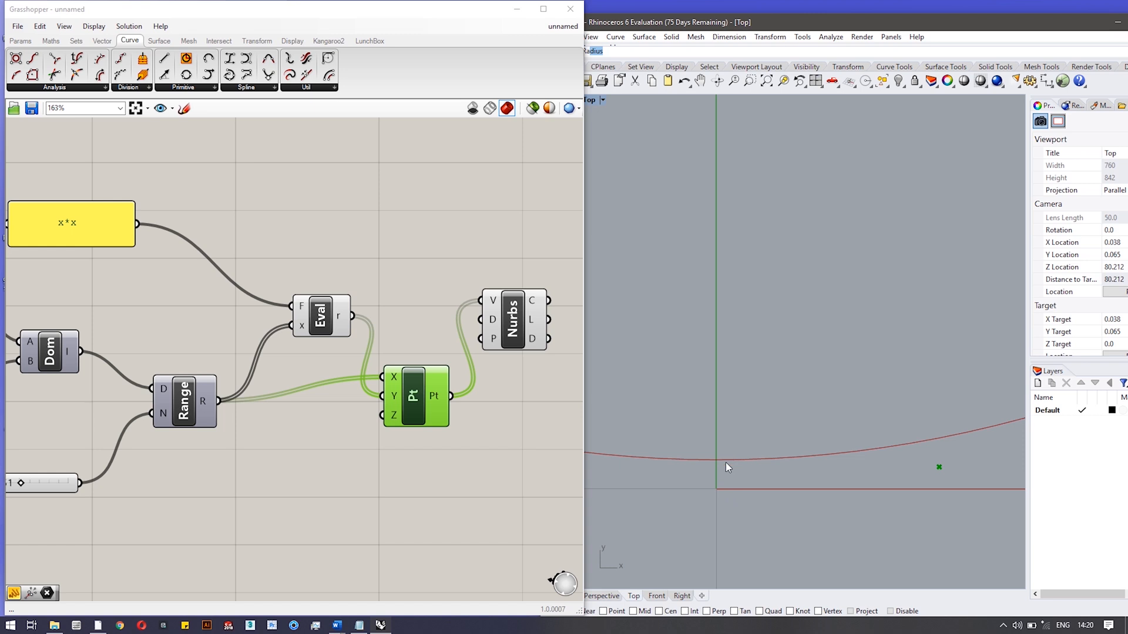
mouse_move(723, 467)
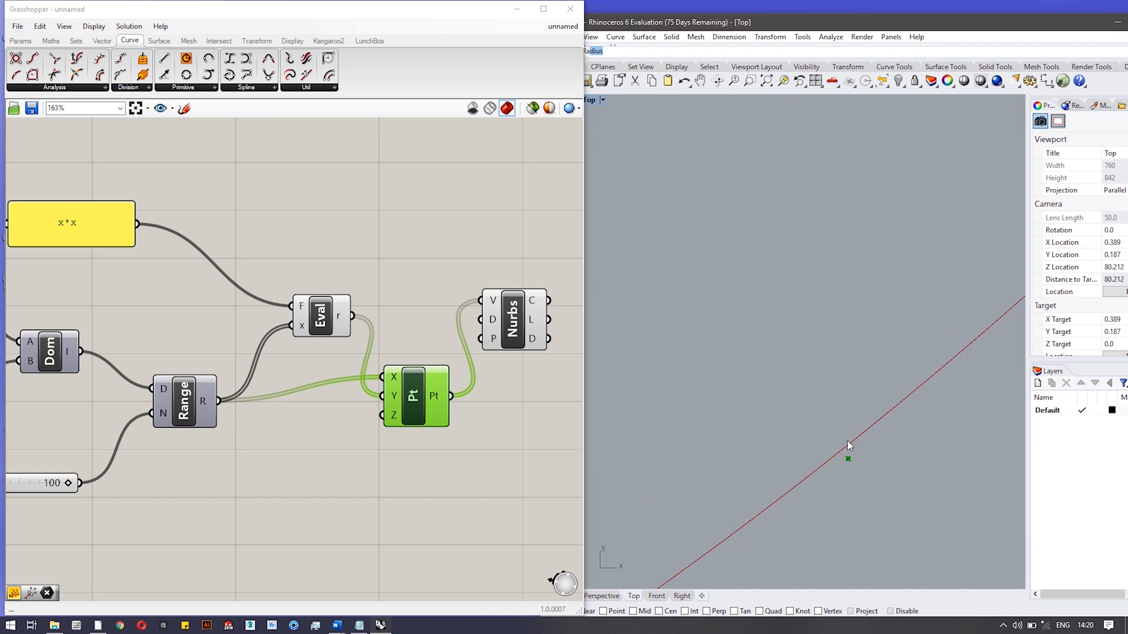
mouse_move(790, 114)
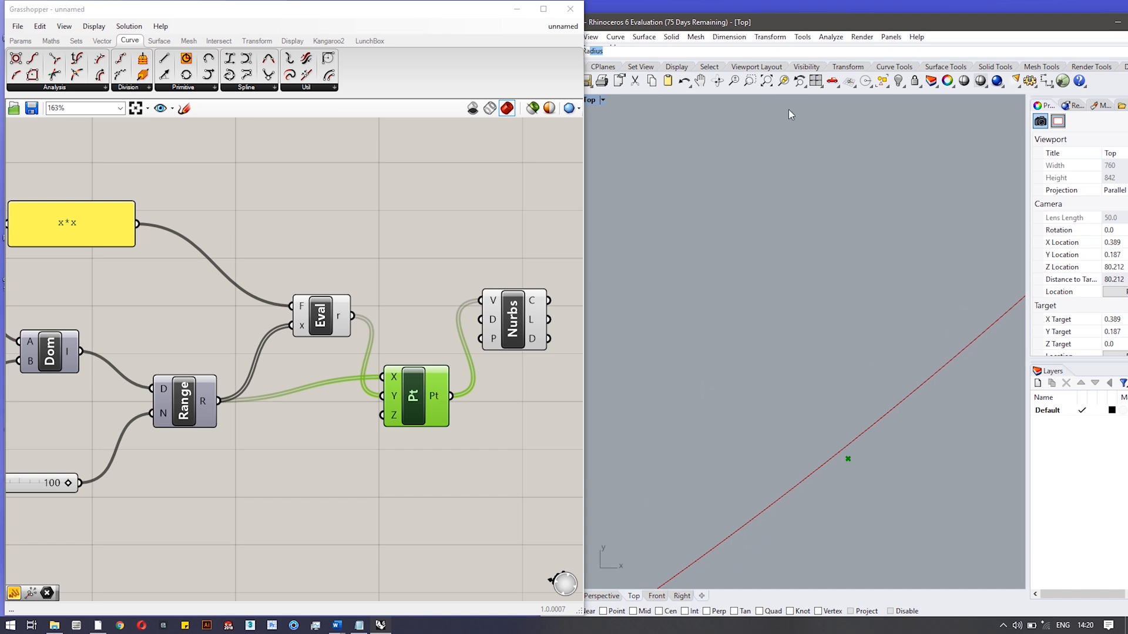
scroll(down, 3)
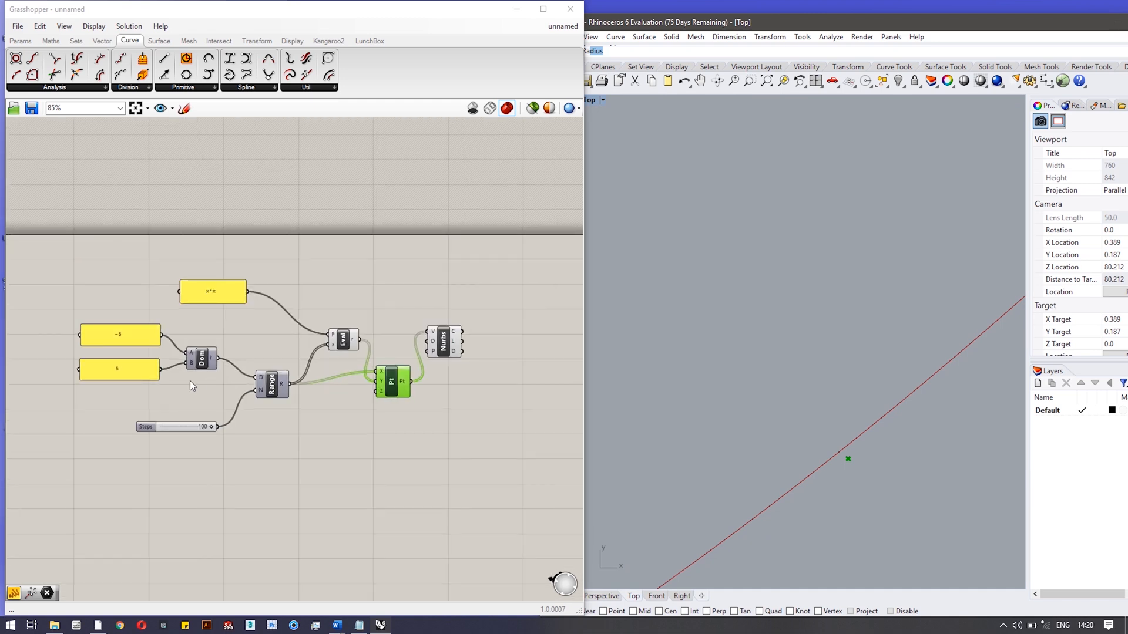
scroll(up, 3)
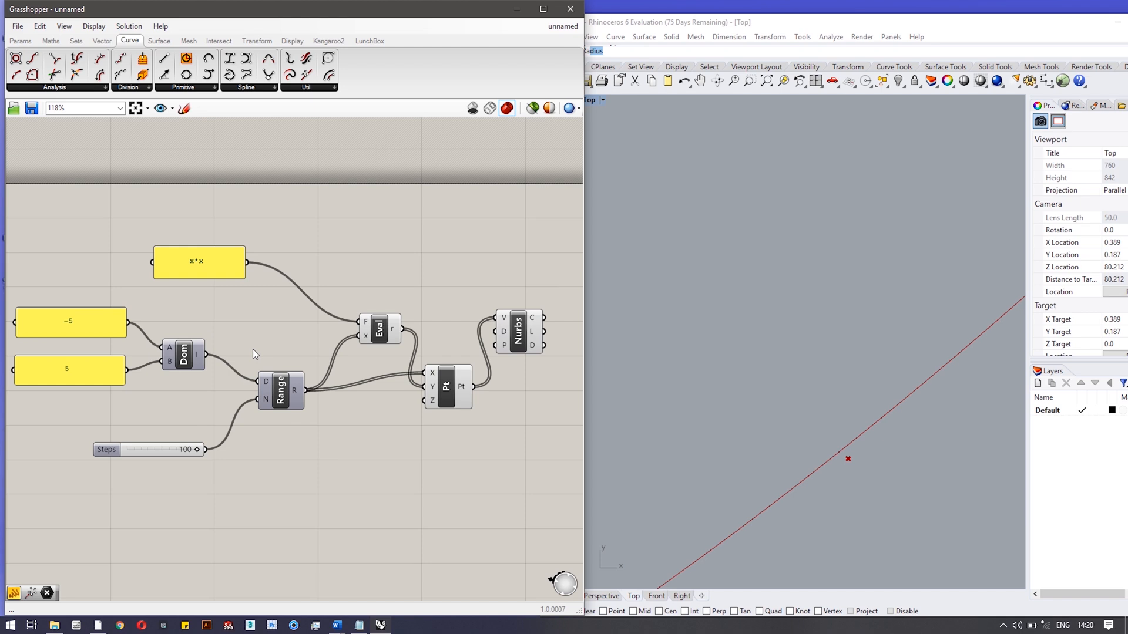
mouse_move(262, 347)
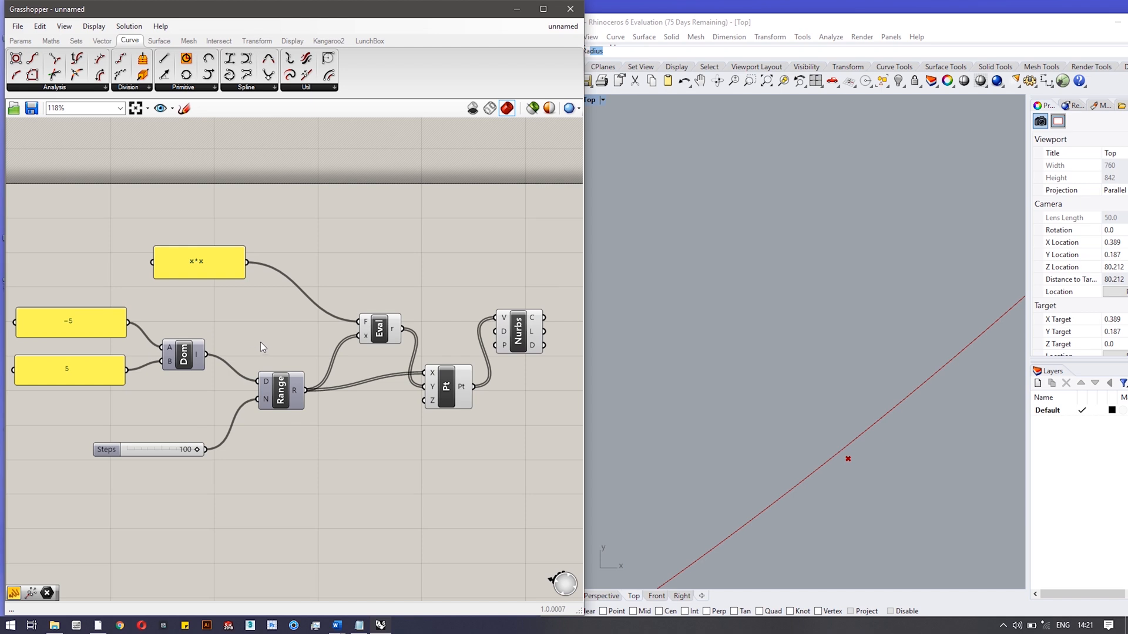
mouse_move(79, 276)
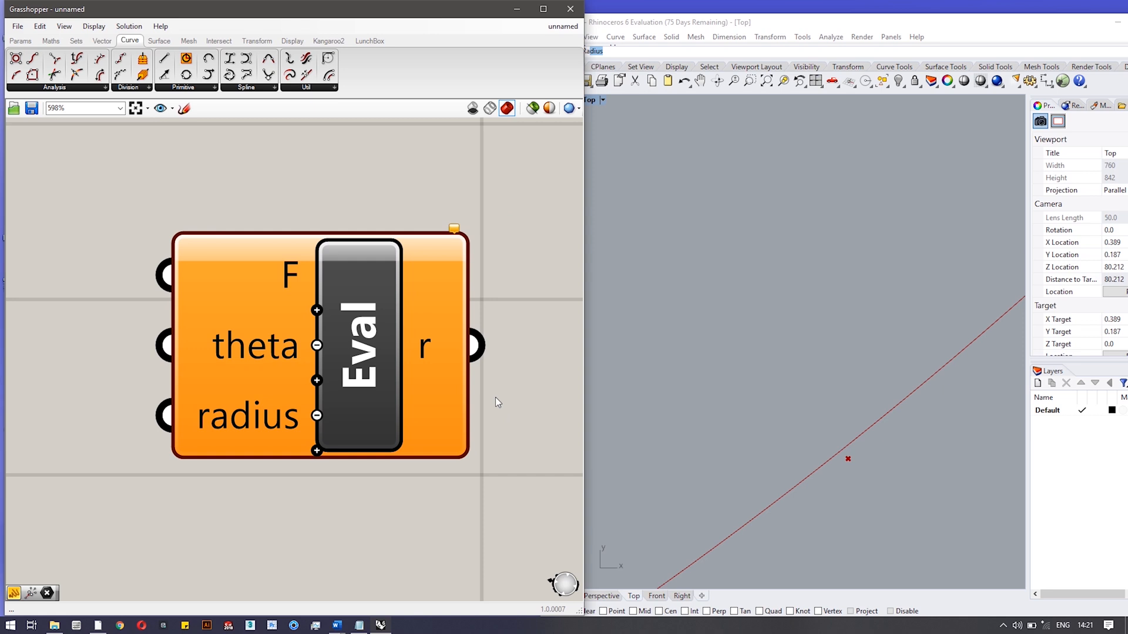
mouse_move(468, 439)
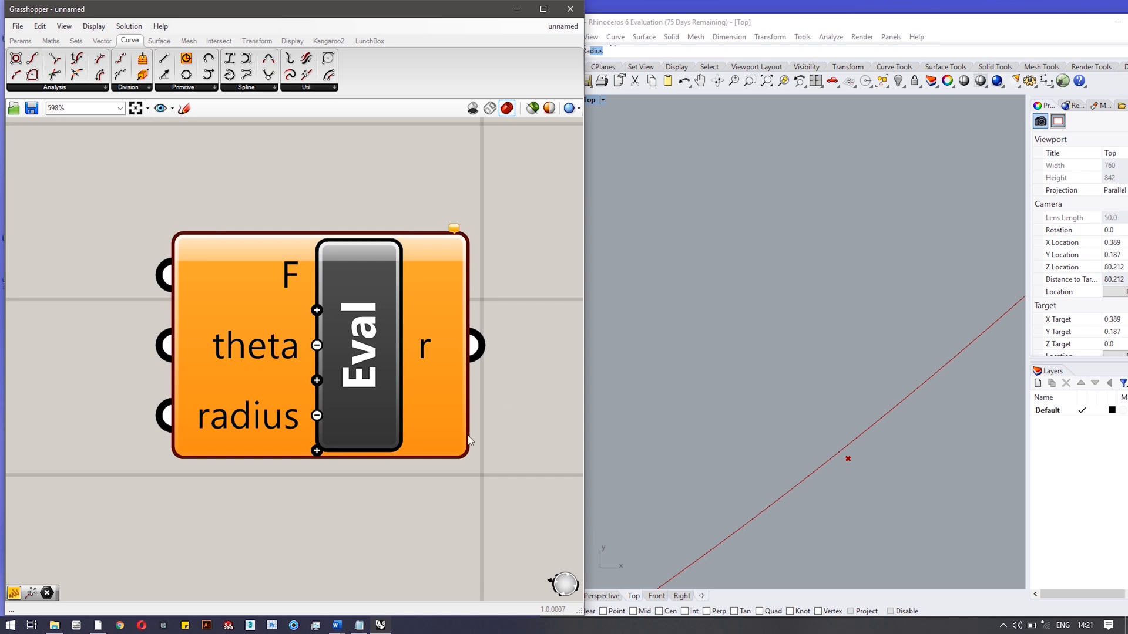
Zoom the canvas to view the two theta/radius Evaluate components and the Construct Point.
scroll(down, 3)
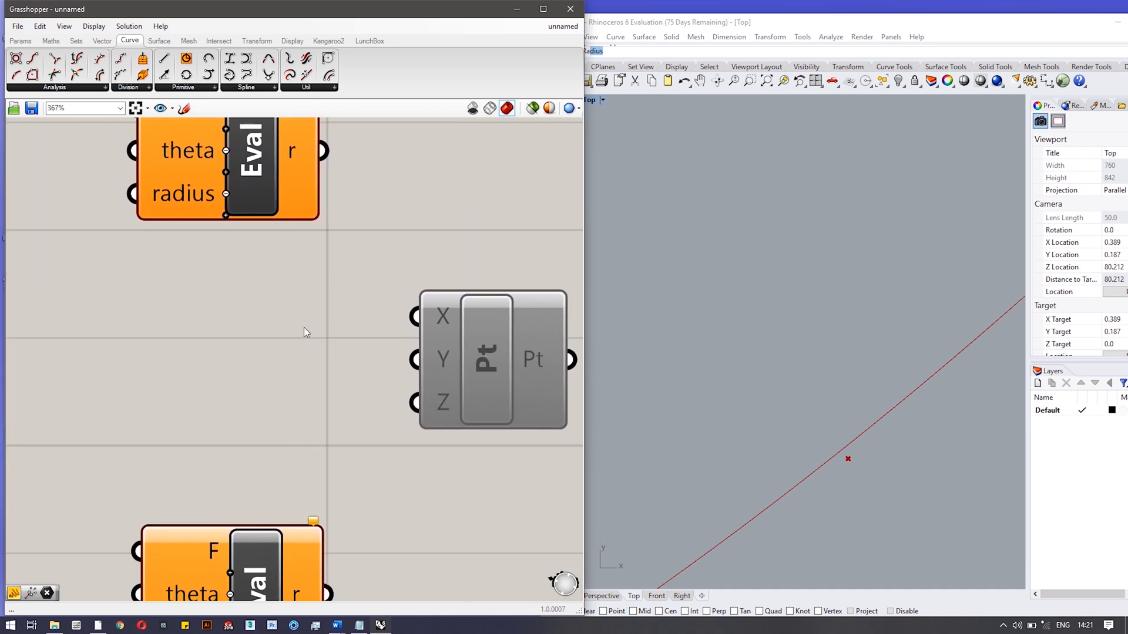
scroll(down, 3)
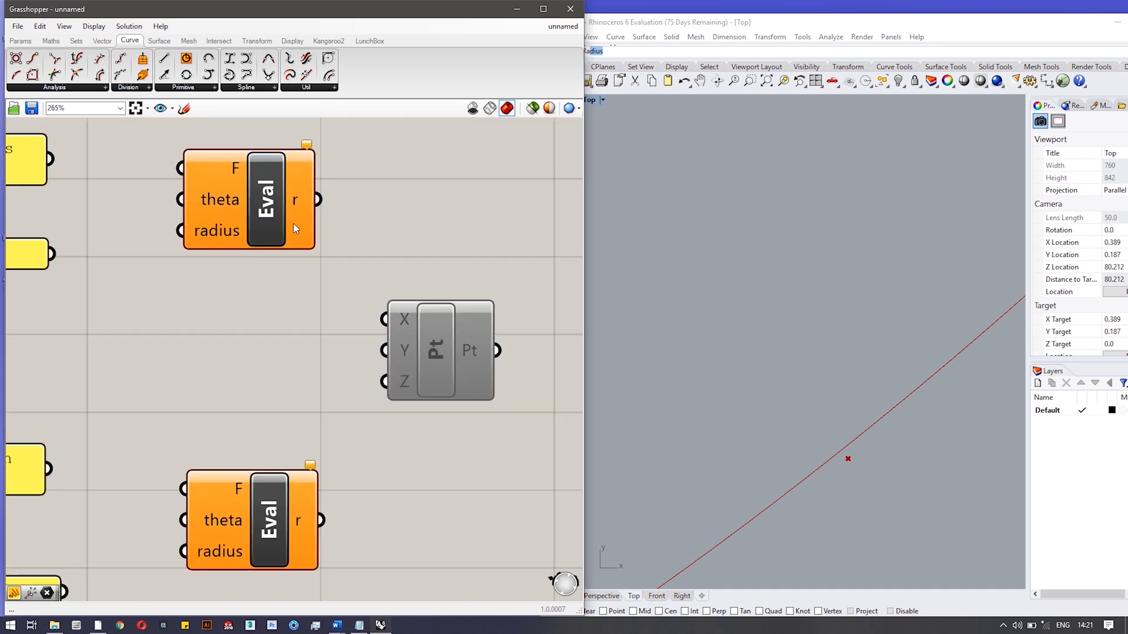
Rename the two Evaluate outputs to x and y beside the radius*cos(theta) and radius*sin(theta) panels.
right_click(312, 198)
text(x)
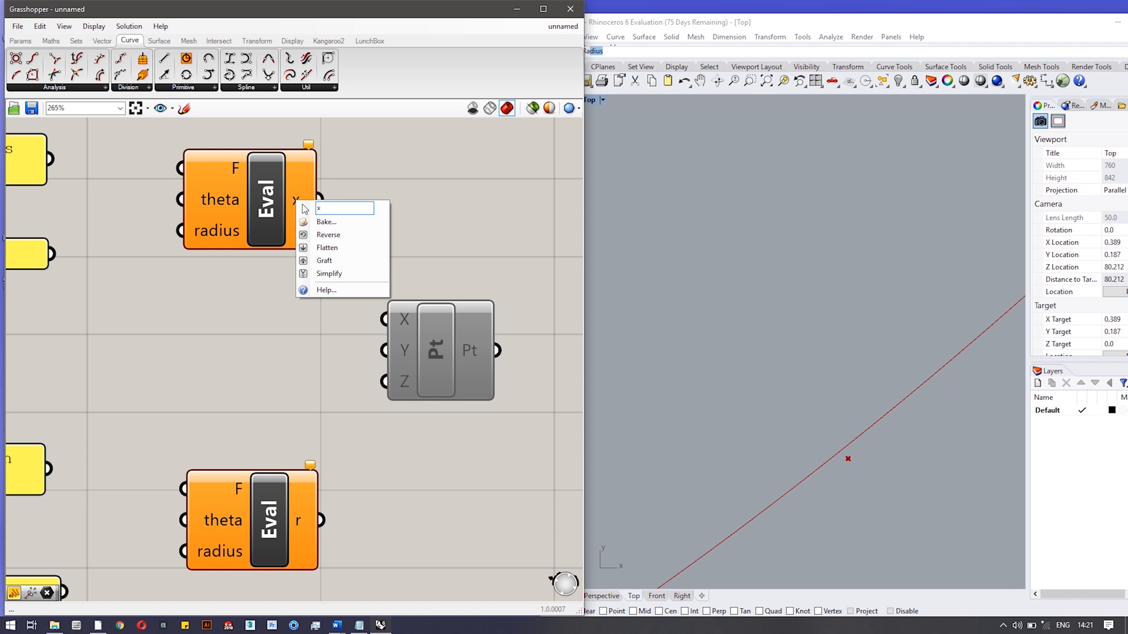
click(314, 309)
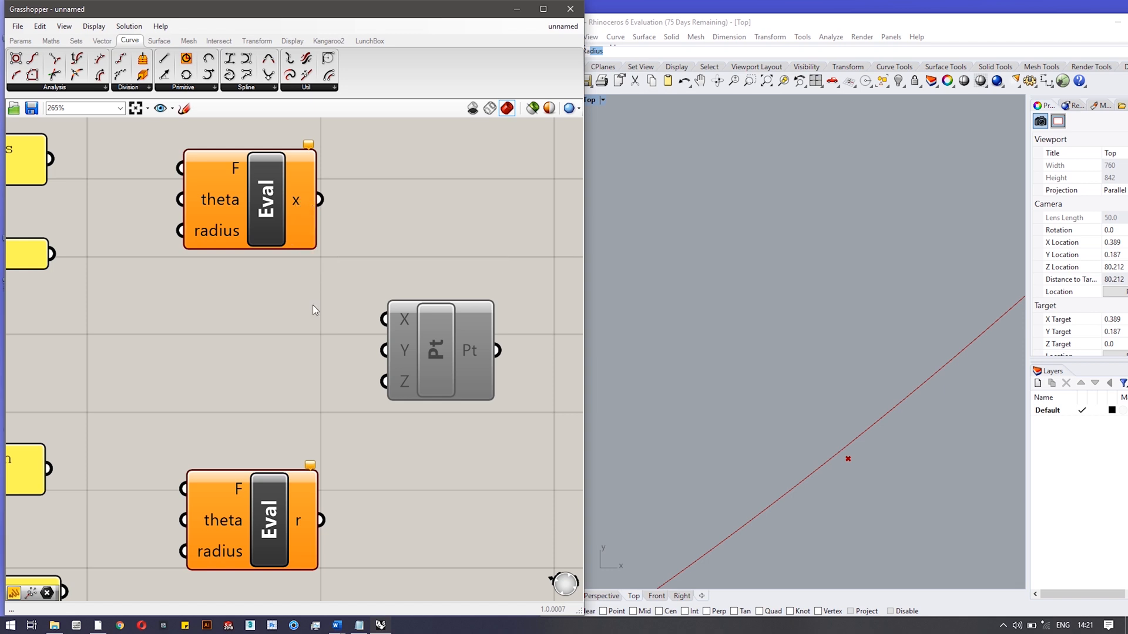
right_click(317, 521)
text(y)
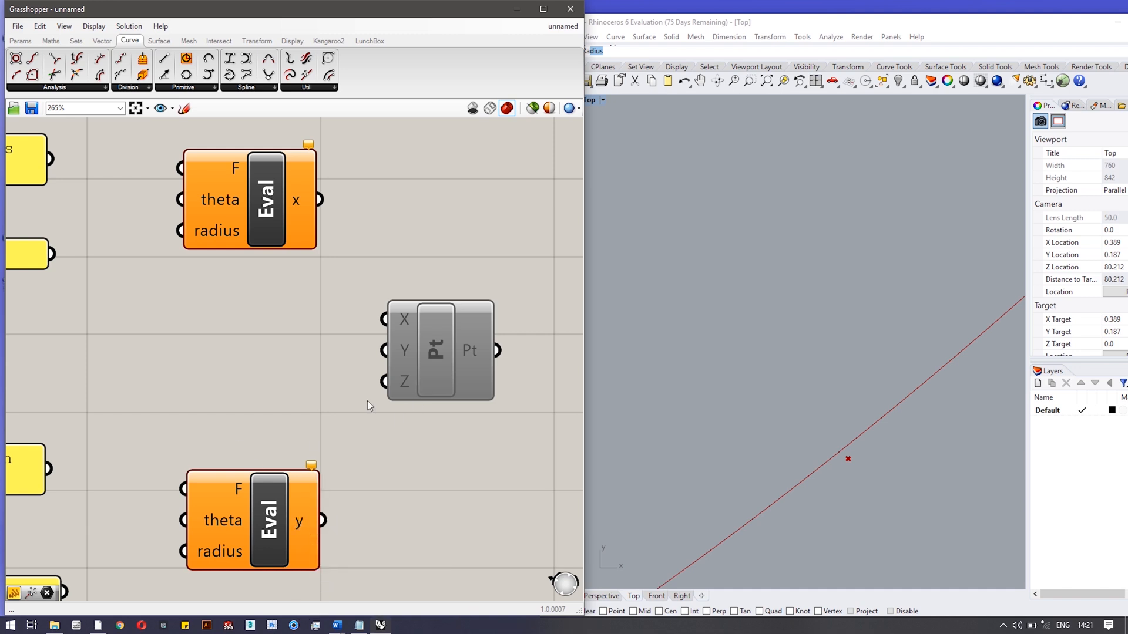
click(280, 188)
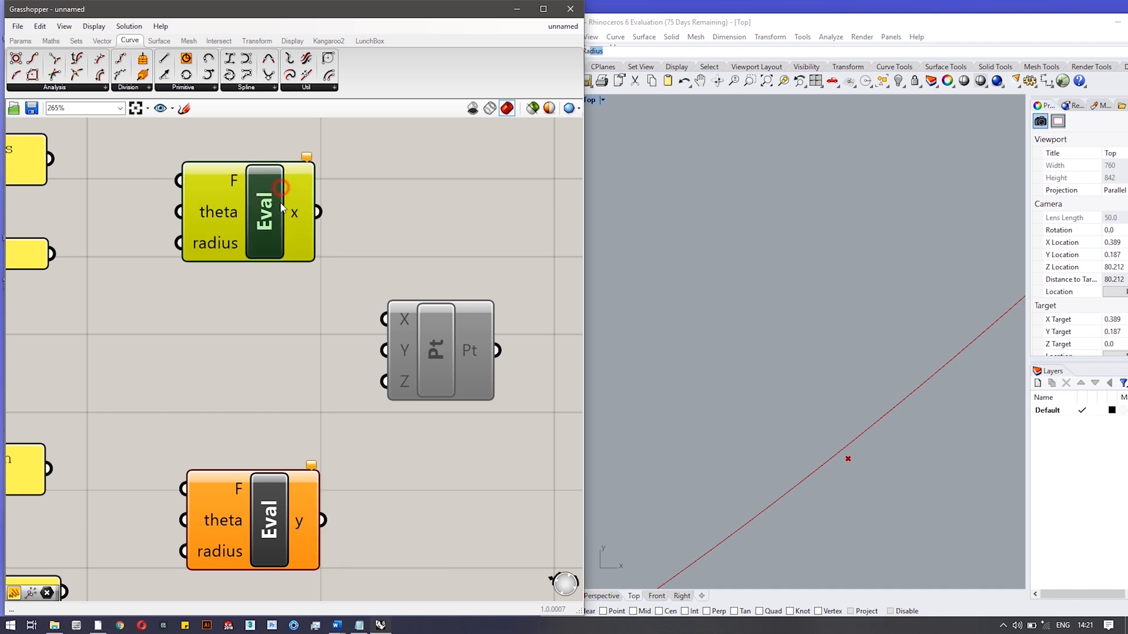
drag(248, 212, 273, 237)
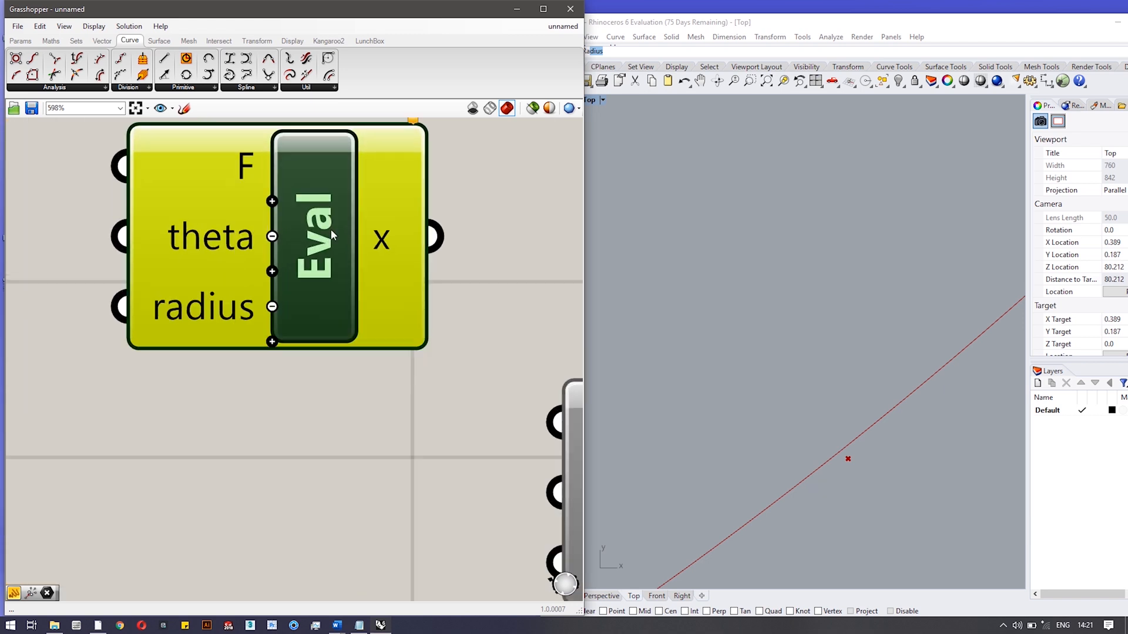
click(315, 231)
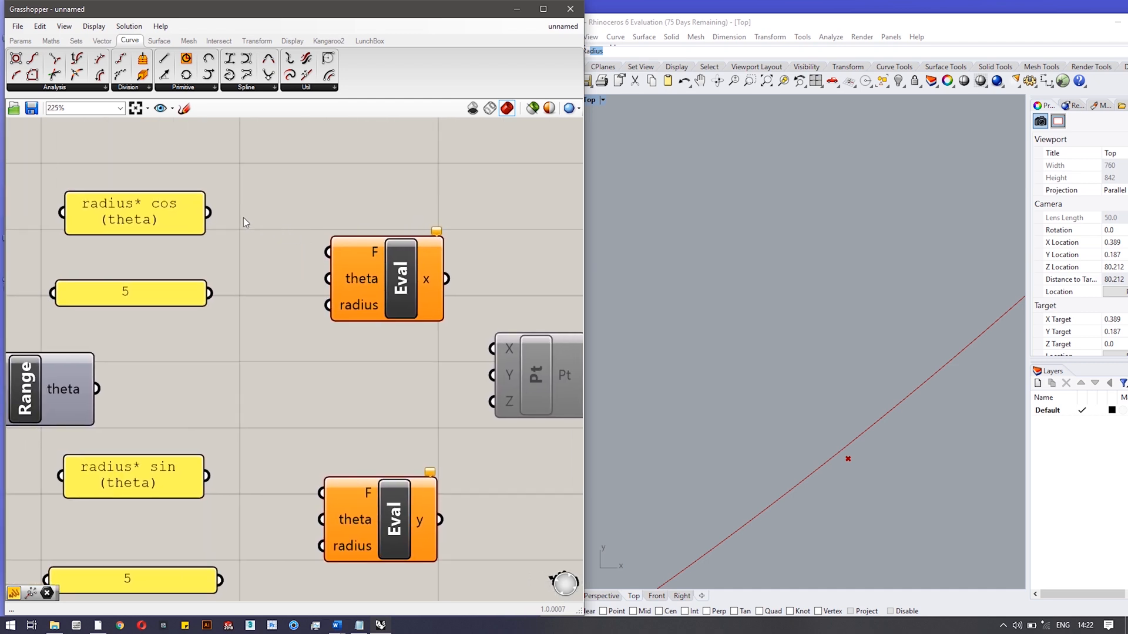
Wire radius*cos(theta) and radius 5 into the x evaluator and toggle the point component's preview.
drag(209, 212, 327, 252)
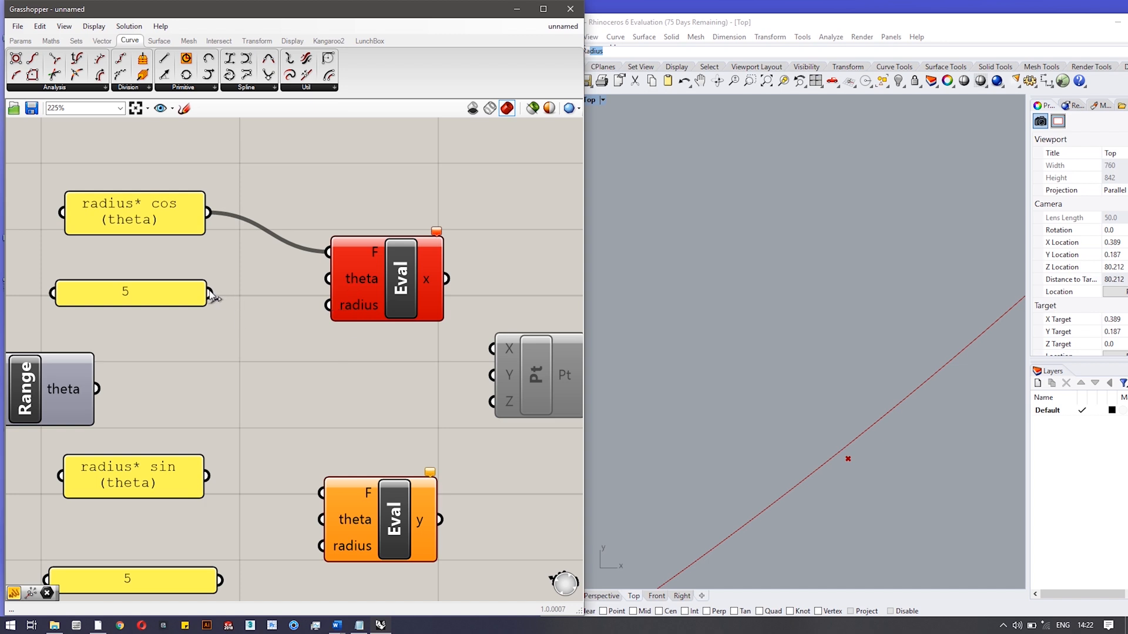
drag(215, 294, 325, 305)
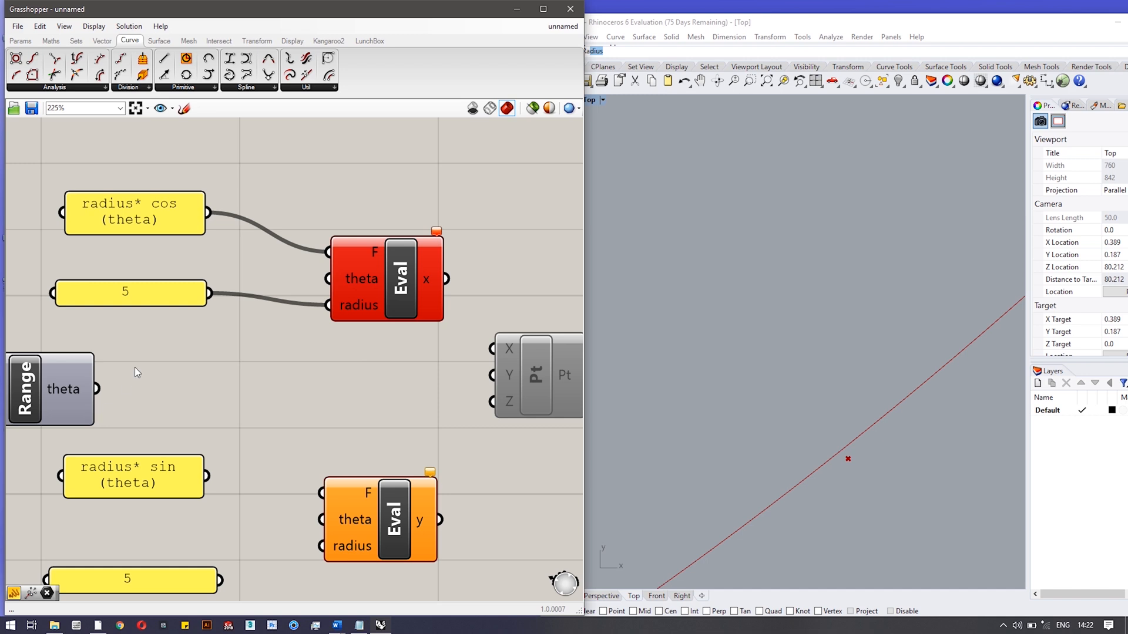
scroll(down, 3)
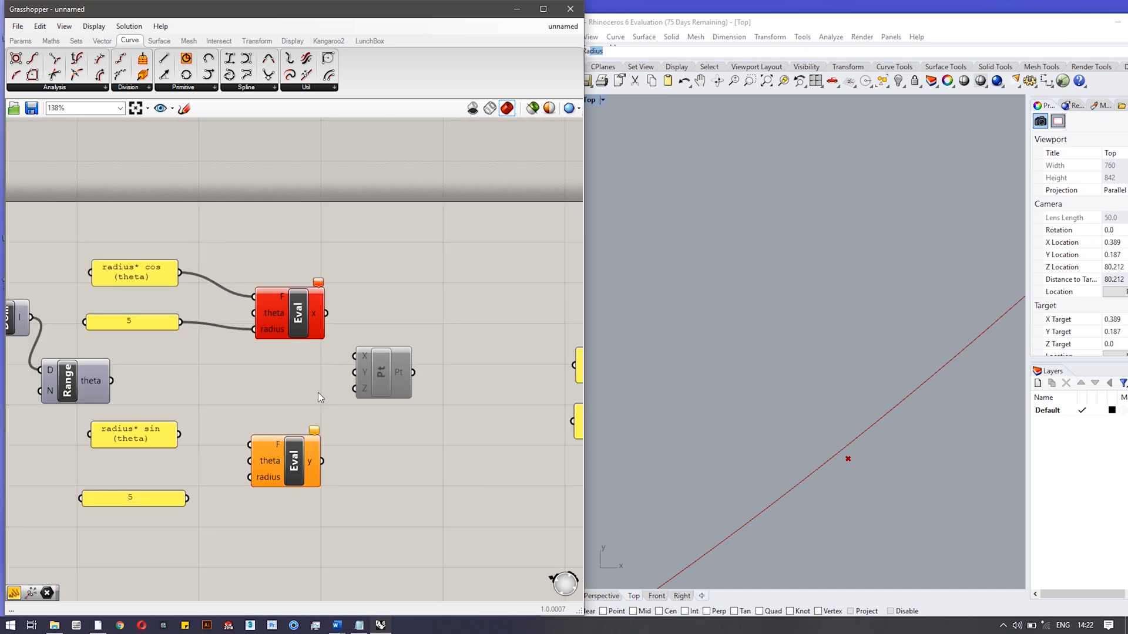
right_click(379, 372)
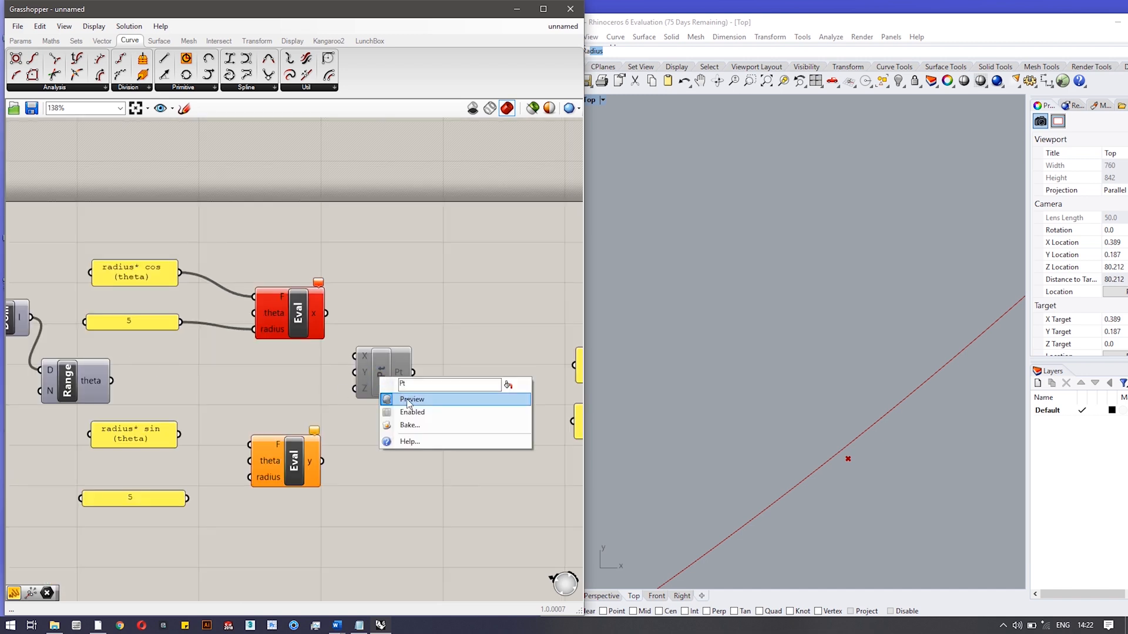
click(412, 399)
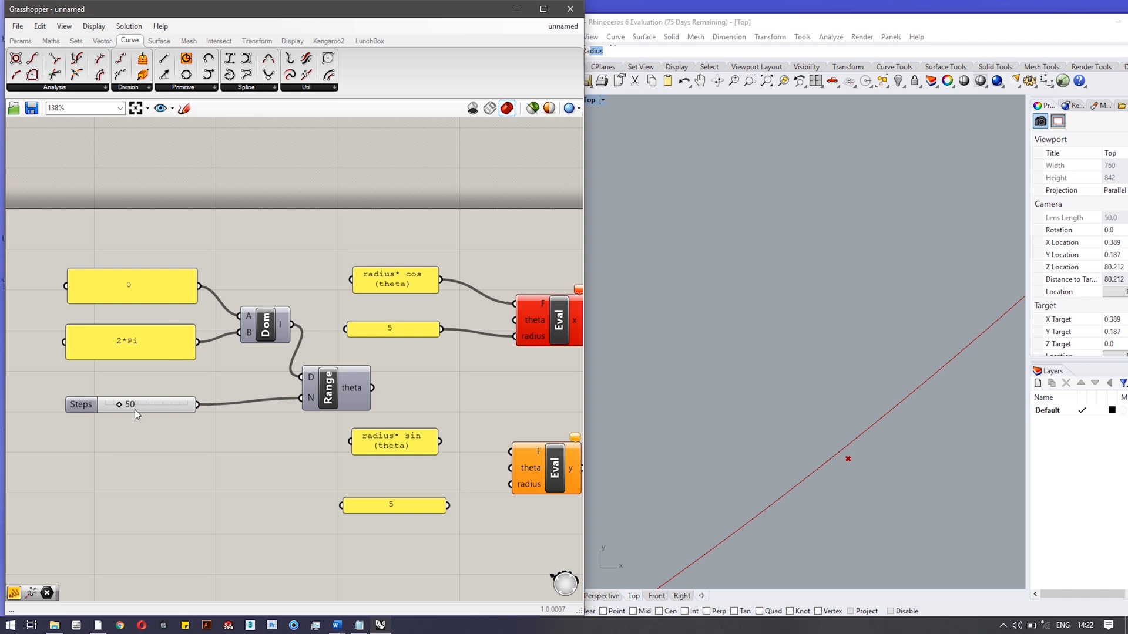
Raise the theta Range to 144 steps and feed radius 5 into the radius*sin(theta) evaluation.
drag(119, 404, 144, 404)
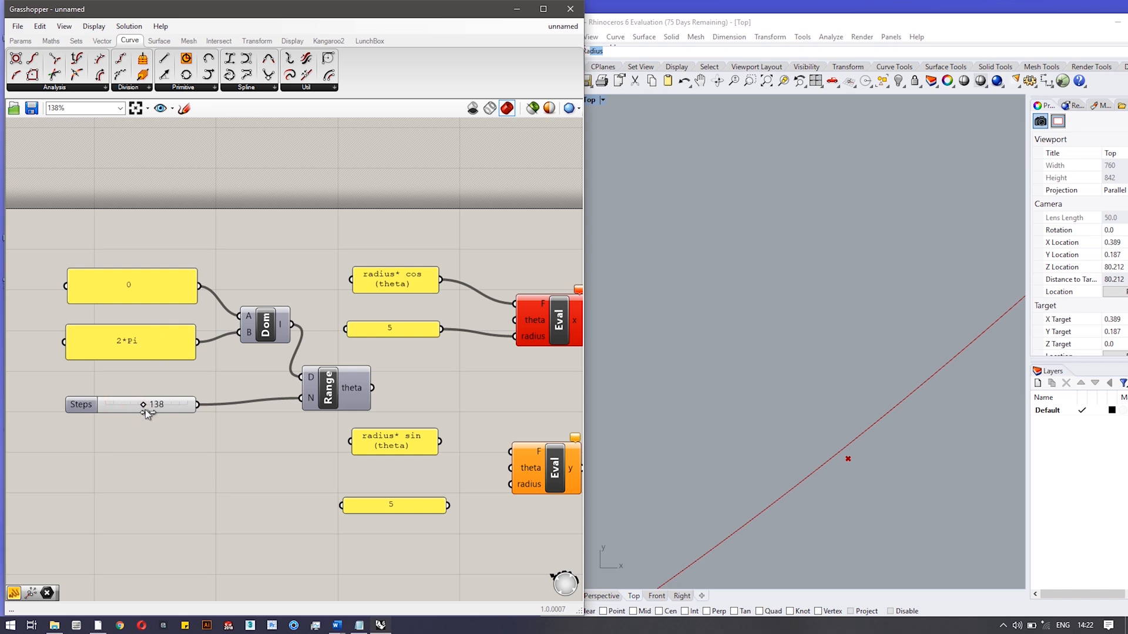
drag(147, 404, 165, 405)
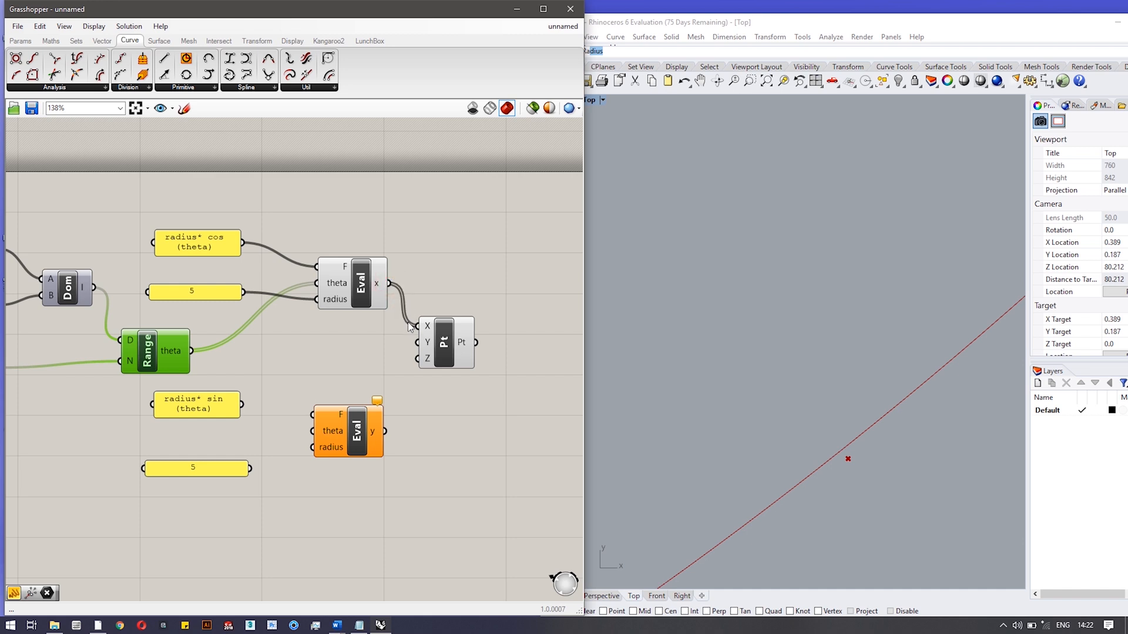
mouse_move(262, 422)
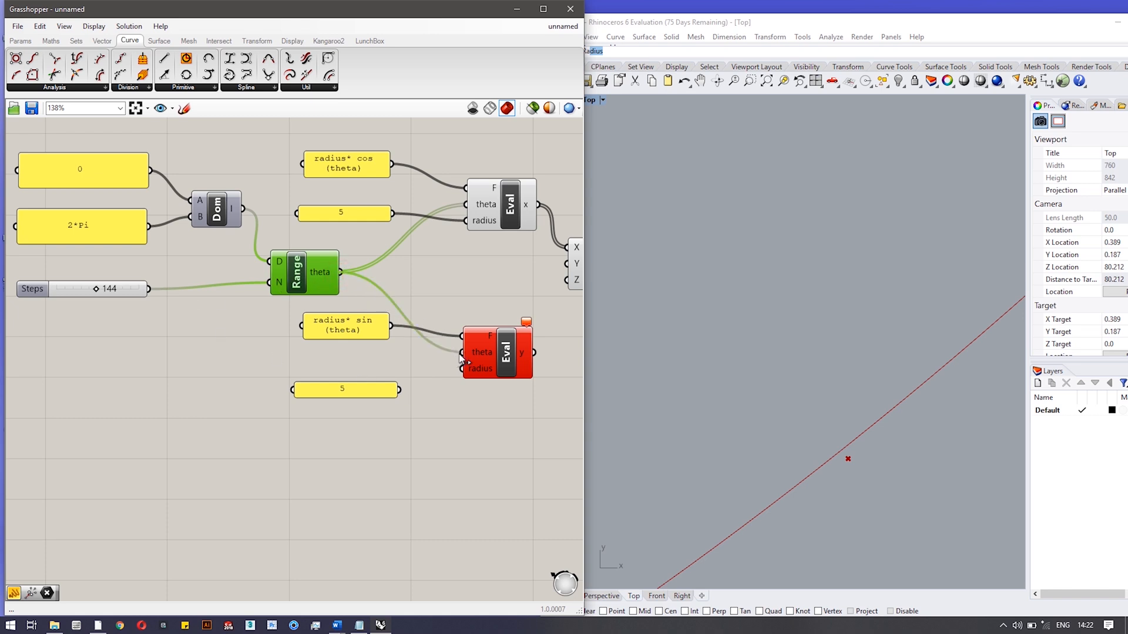
drag(401, 389, 464, 369)
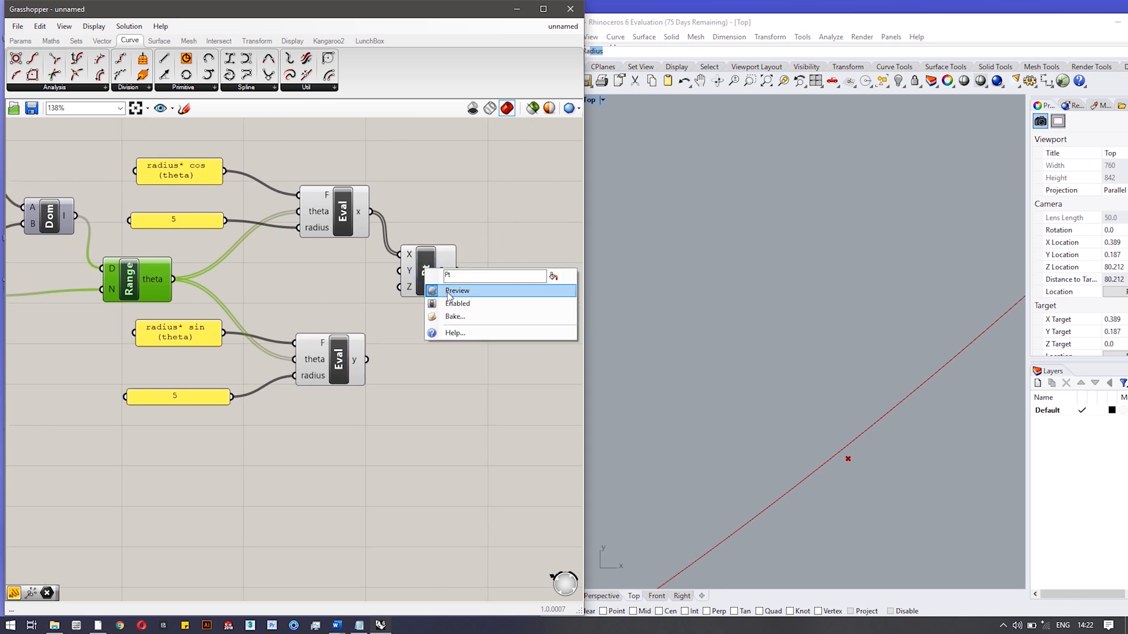
Preview the x-only Construct Point and disable the parabola Nurbs Curve, leaving only points.
click(456, 290)
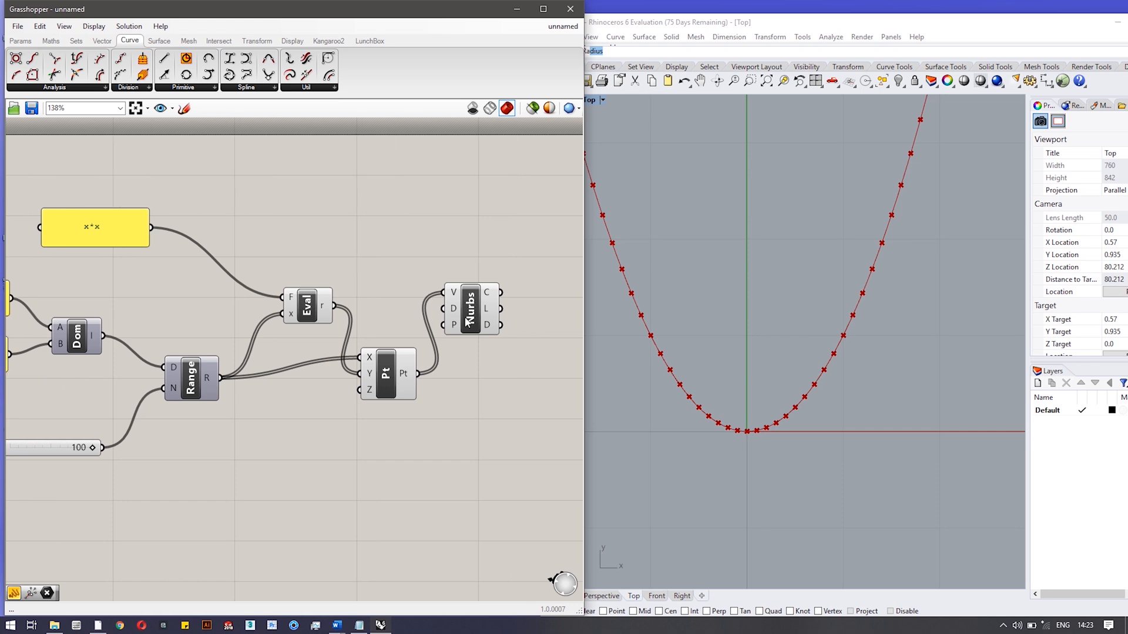
right_click(470, 309)
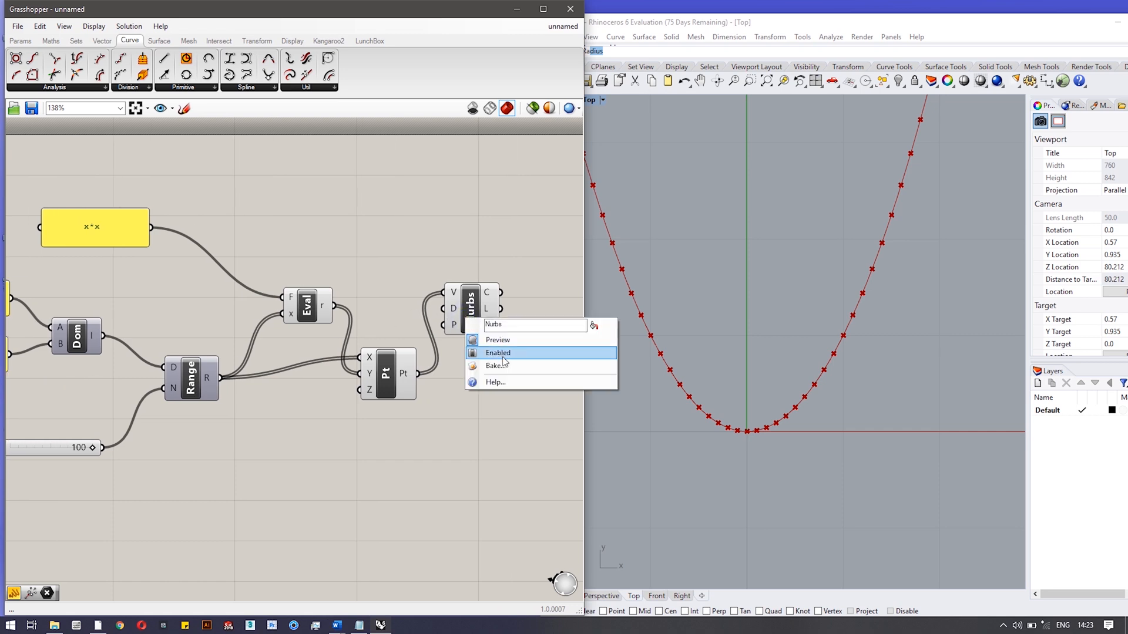
click(498, 352)
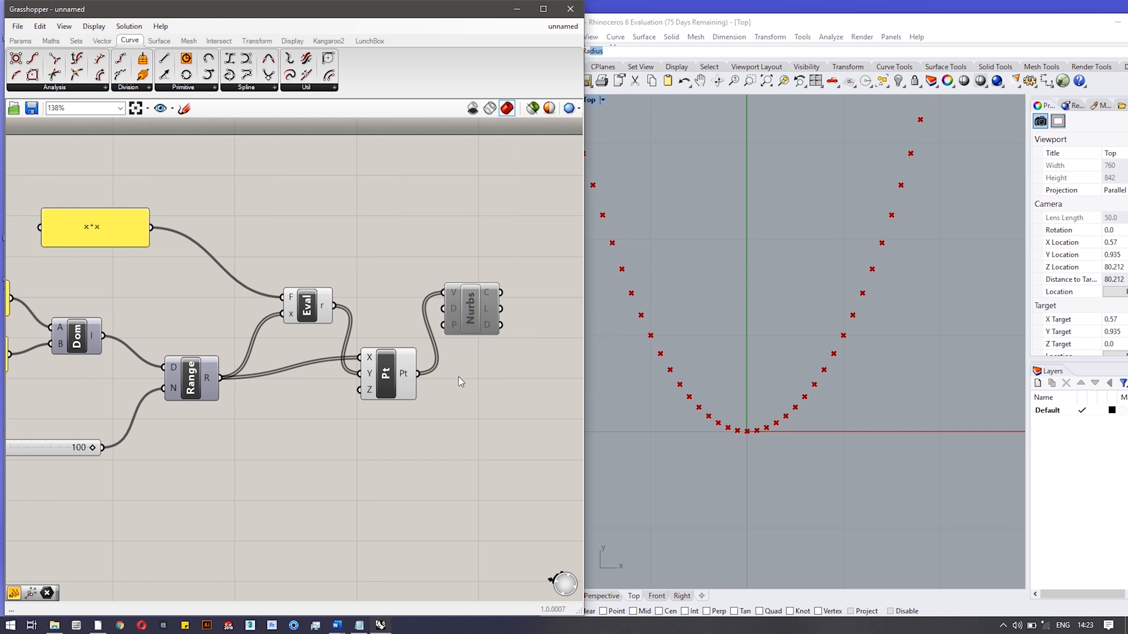
right_click(396, 371)
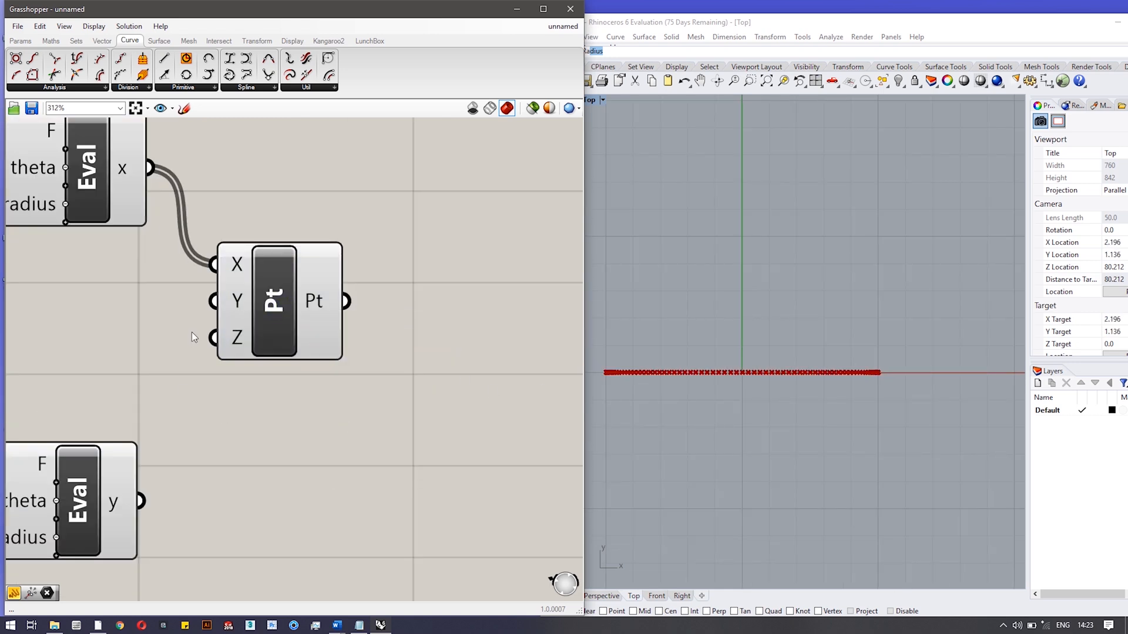
Add a Nurbs Curve component from Curve > Spline to run through the circle of points.
scroll(down, 3)
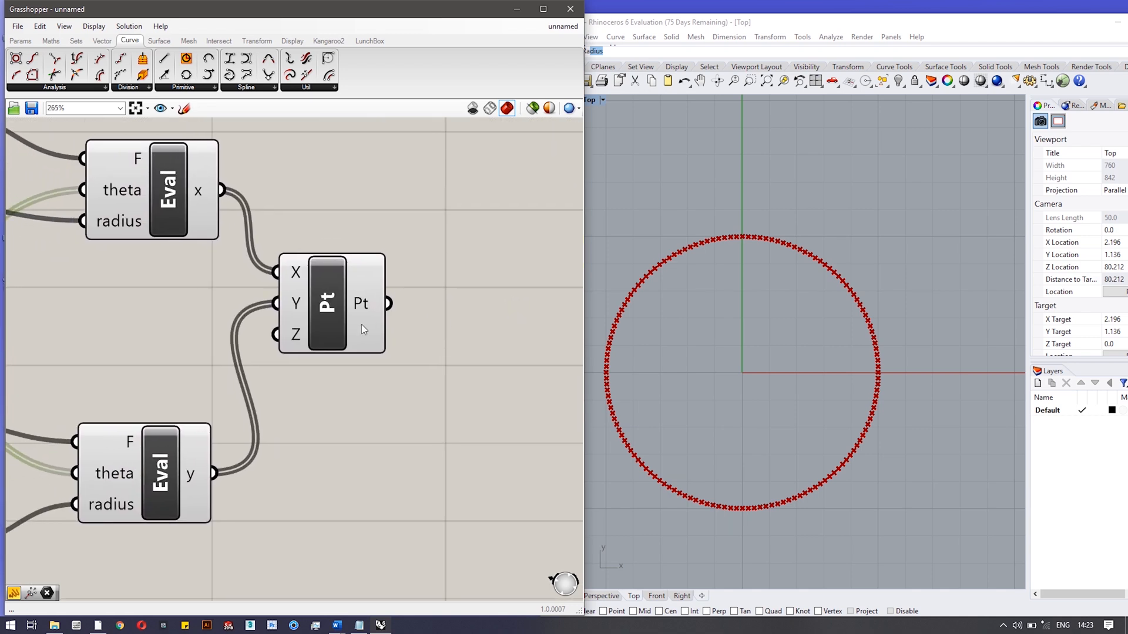
click(327, 304)
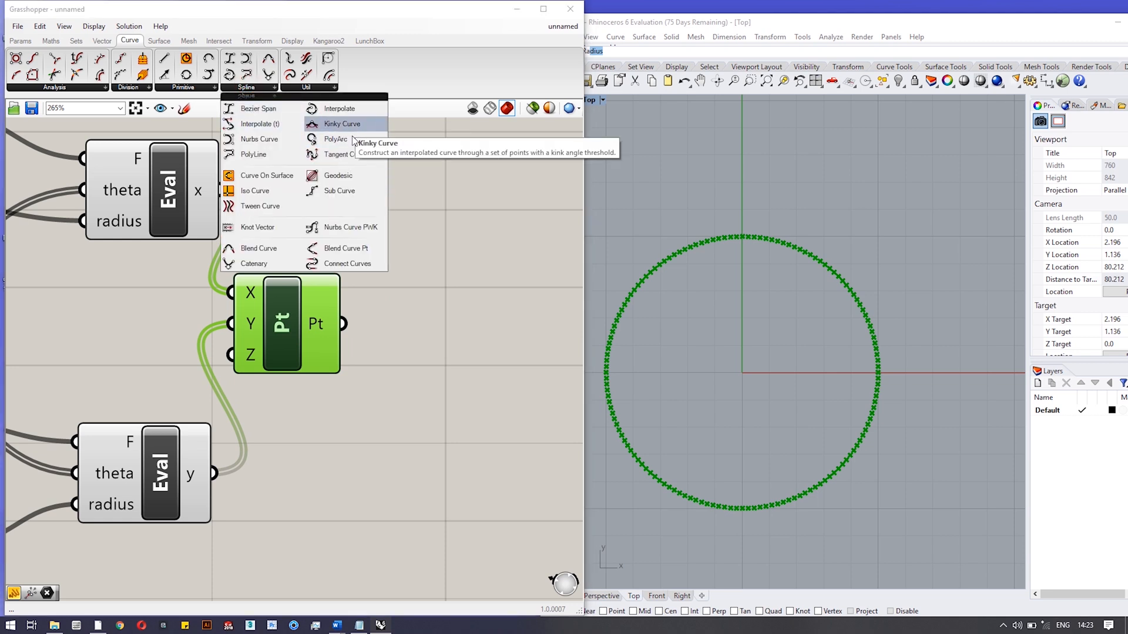
click(253, 139)
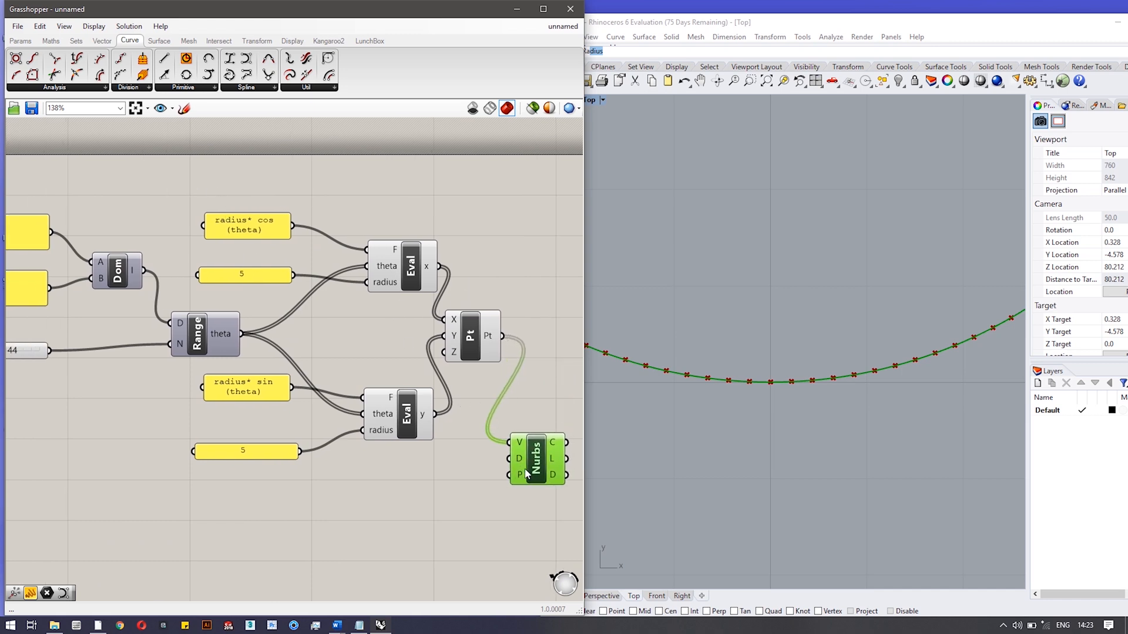
Move the Nurbs Curve beside the point and restore Rhino's four-viewport layout.
drag(536, 459, 538, 423)
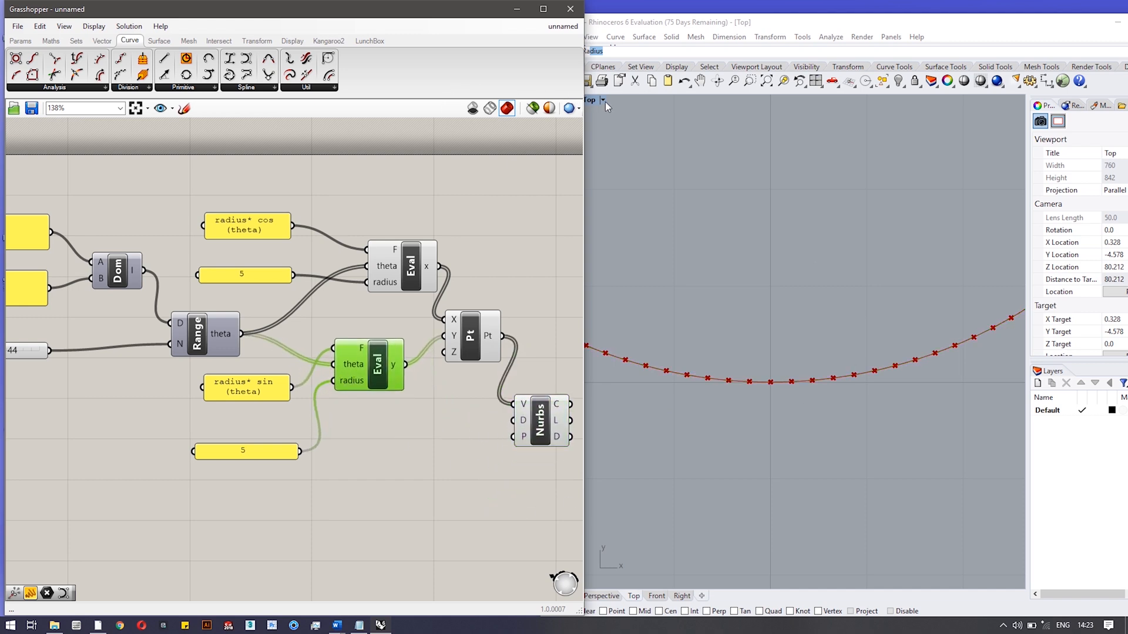
click(602, 100)
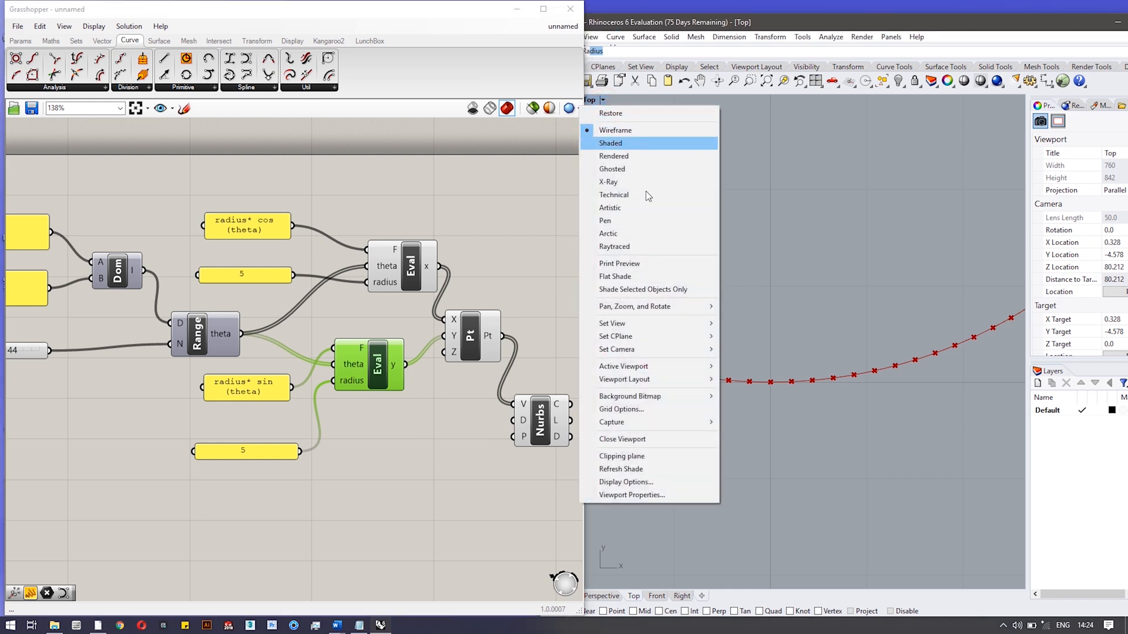
mouse_move(628, 130)
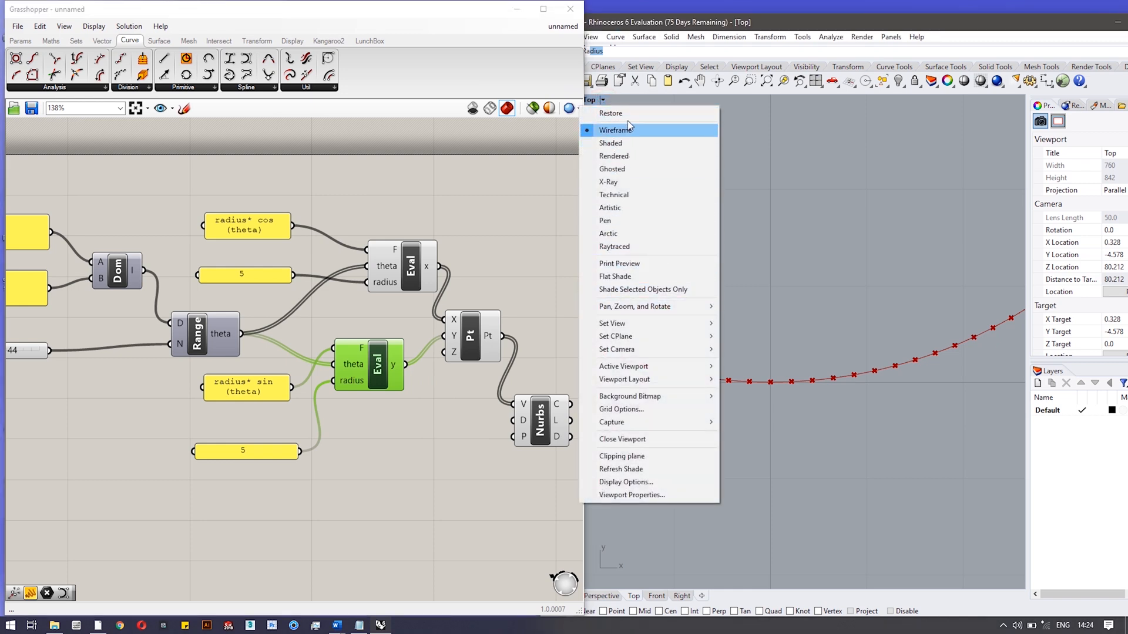
click(614, 130)
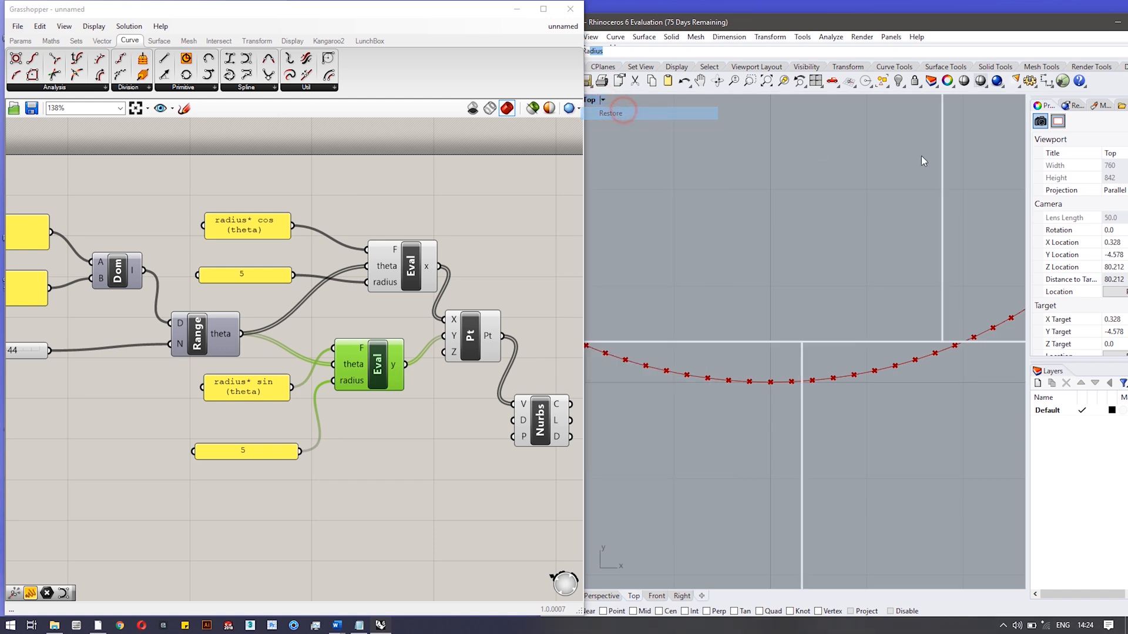
Maximize the Perspective viewport and orbit to look across the flat circle of points.
click(994, 99)
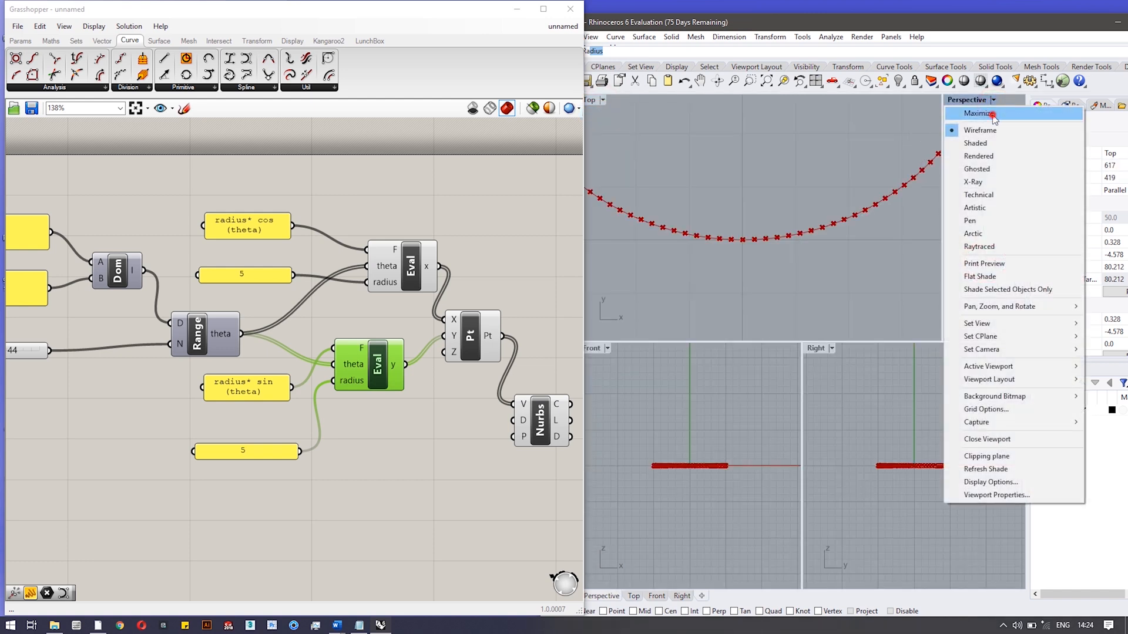
click(977, 113)
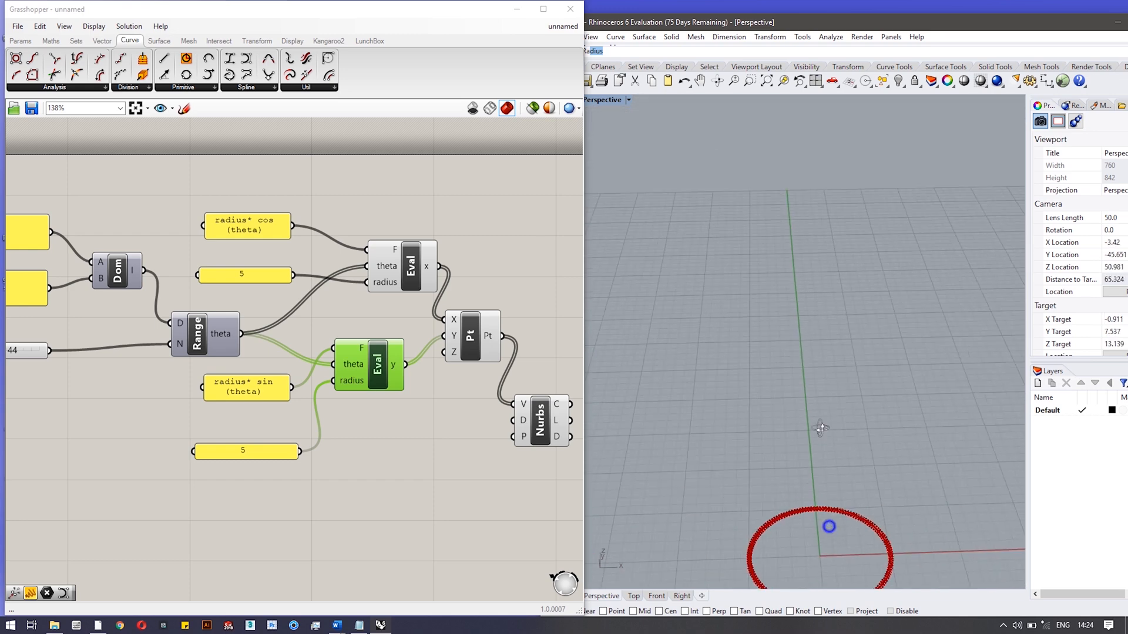
drag(820, 429, 837, 519)
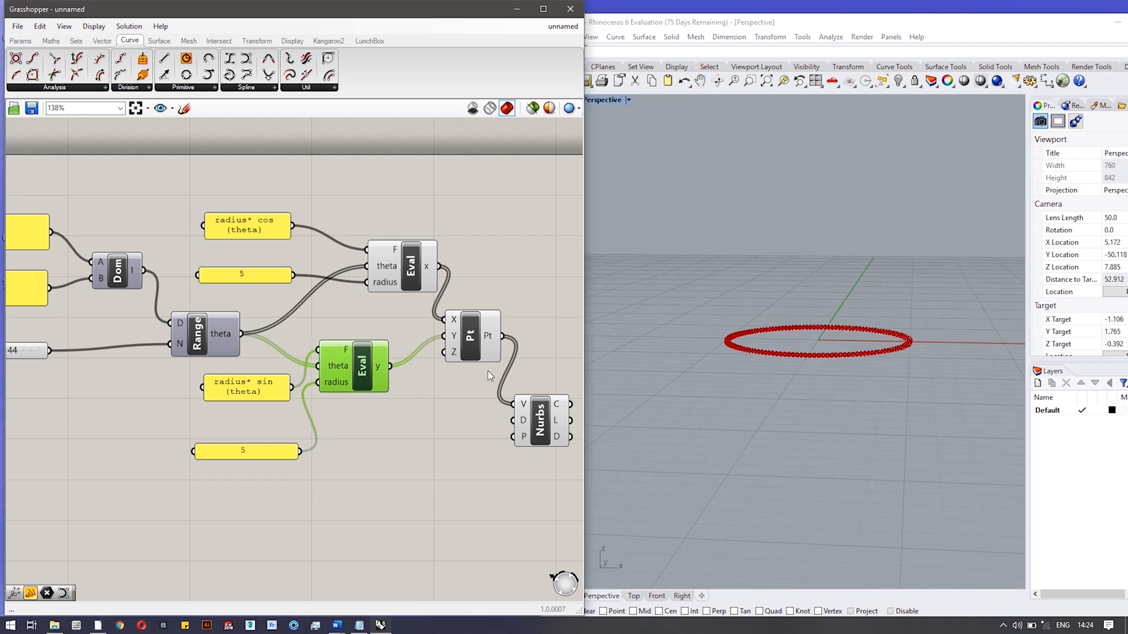
Reposition and select Construct Point so the sin result can also drive its Z input.
drag(471, 336, 471, 361)
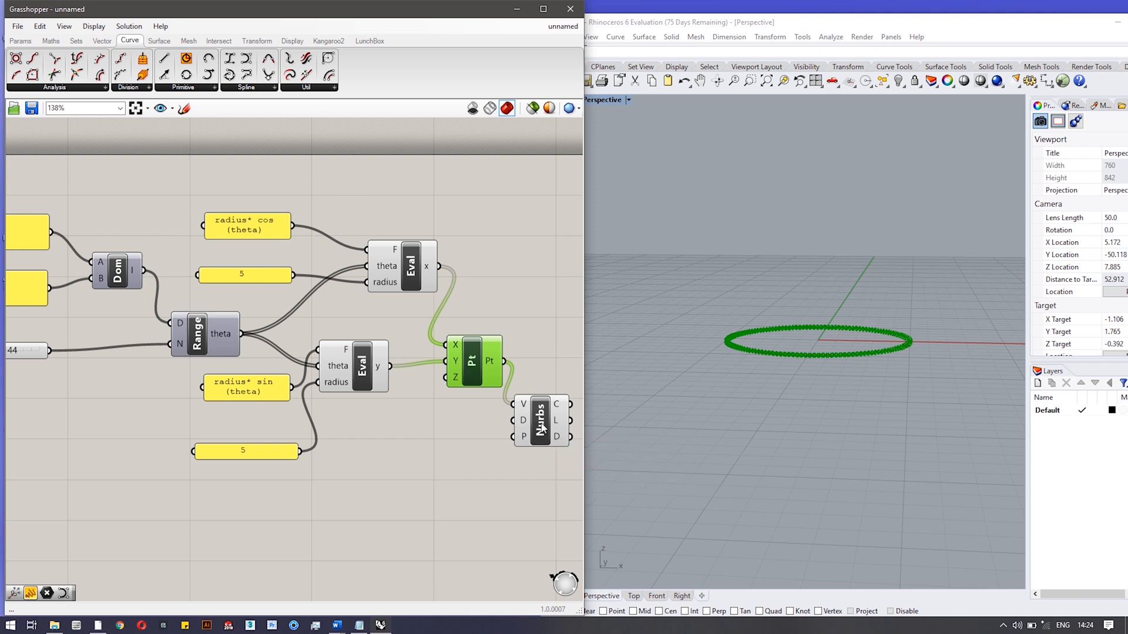
mouse_move(540, 426)
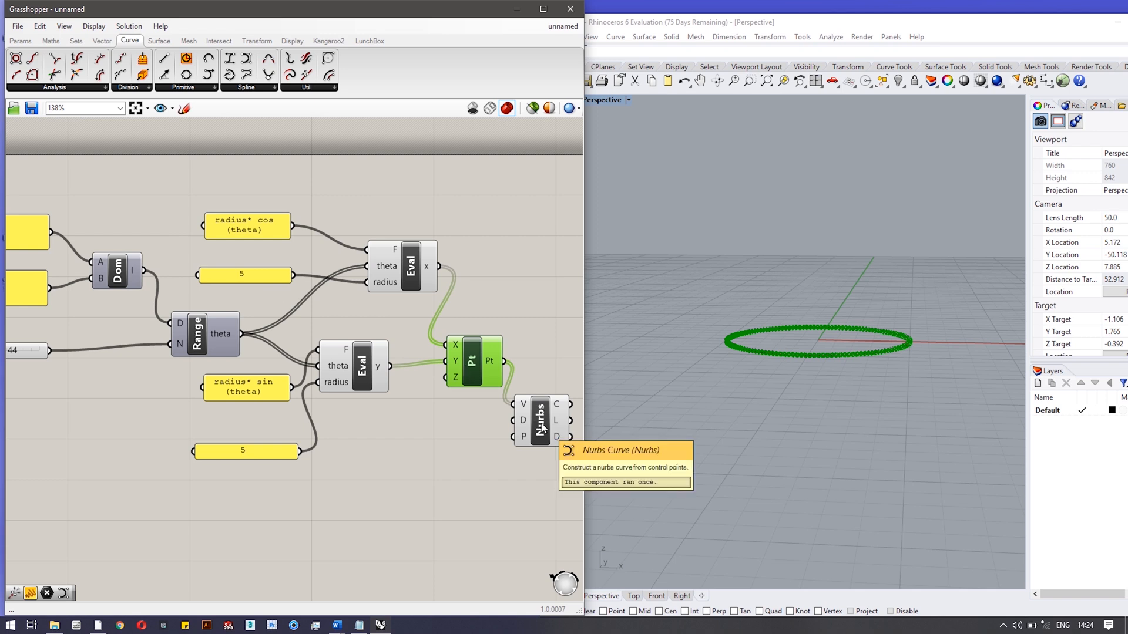
mouse_move(384, 375)
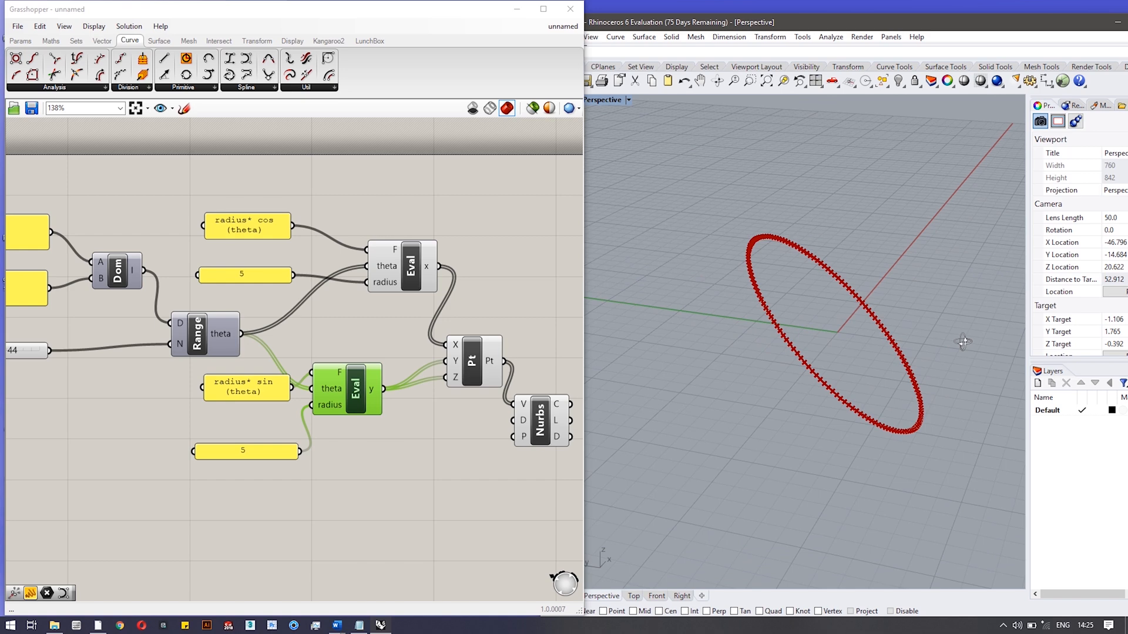
click(467, 342)
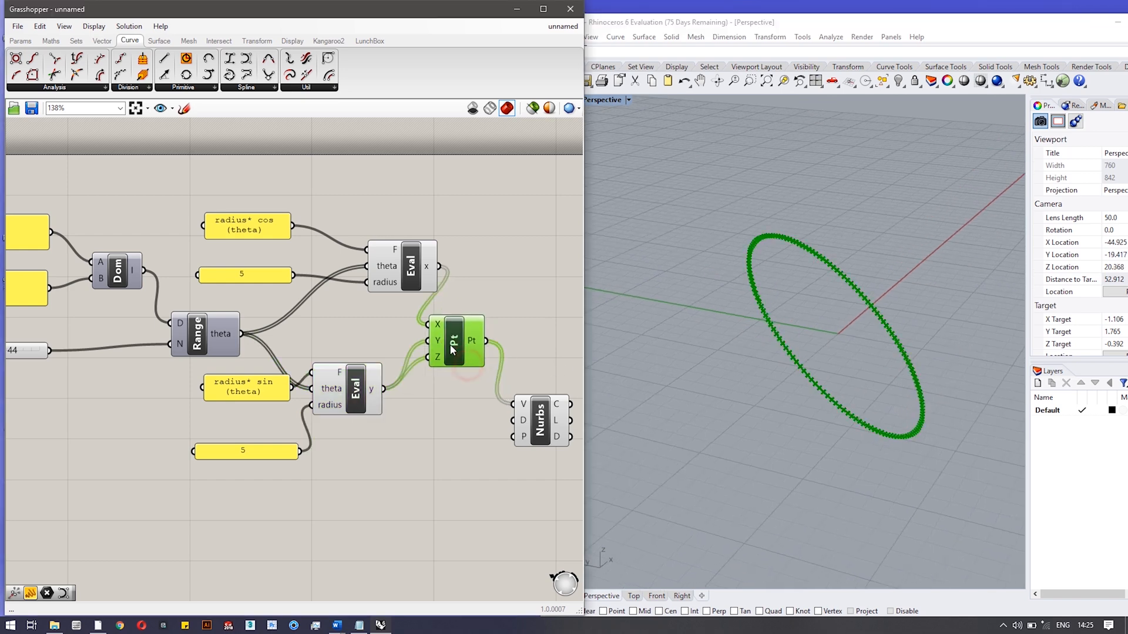
scroll(down, 3)
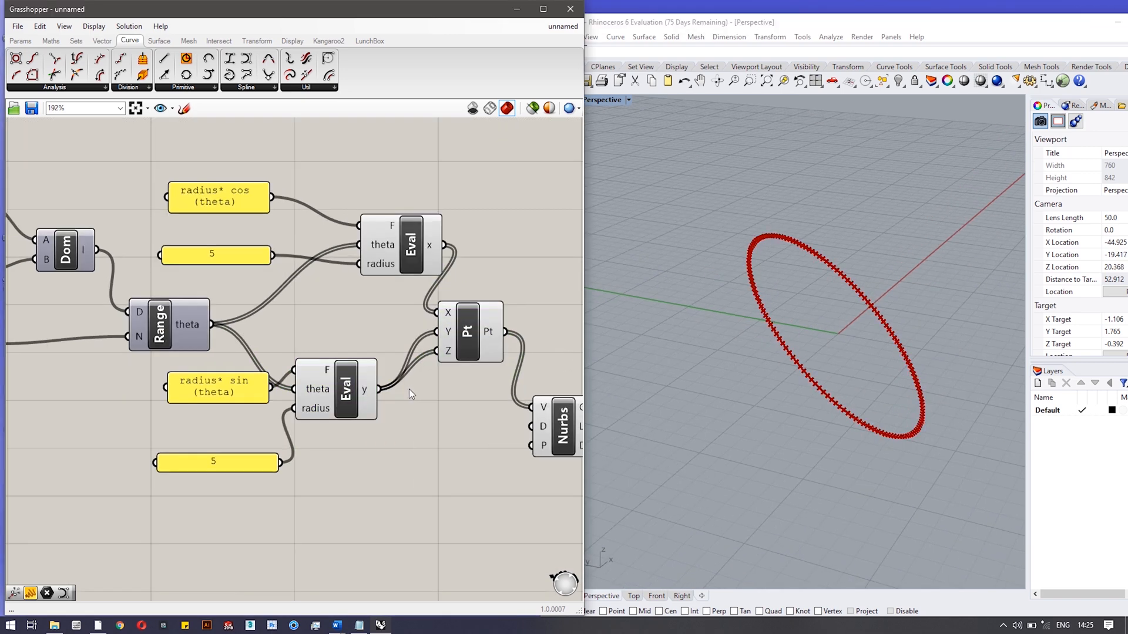
scroll(down, 3)
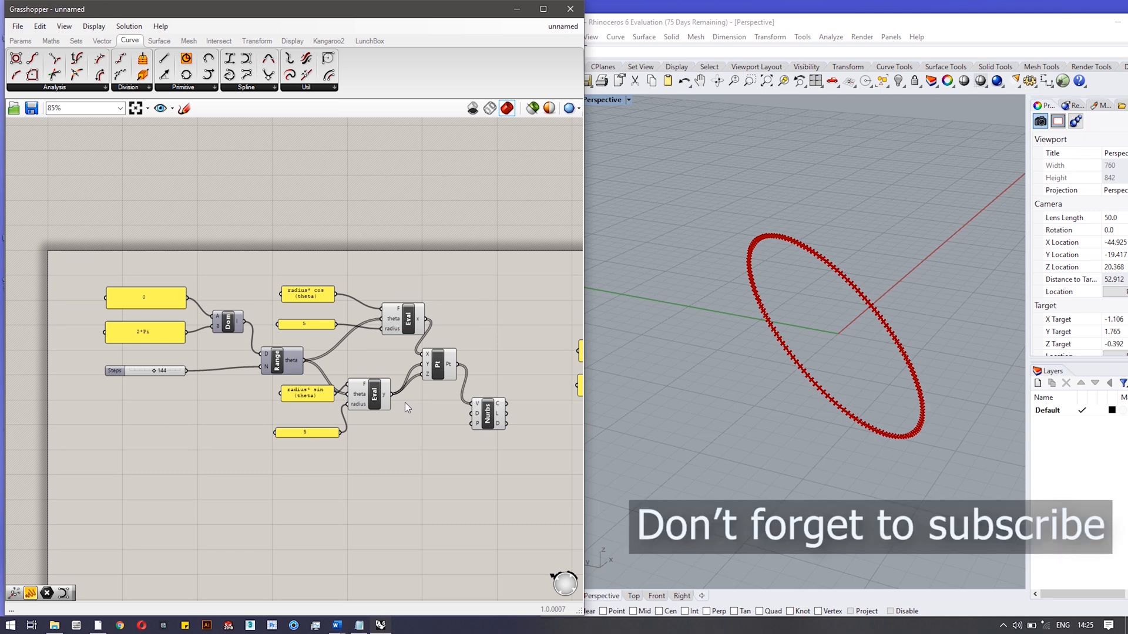
mouse_move(380, 343)
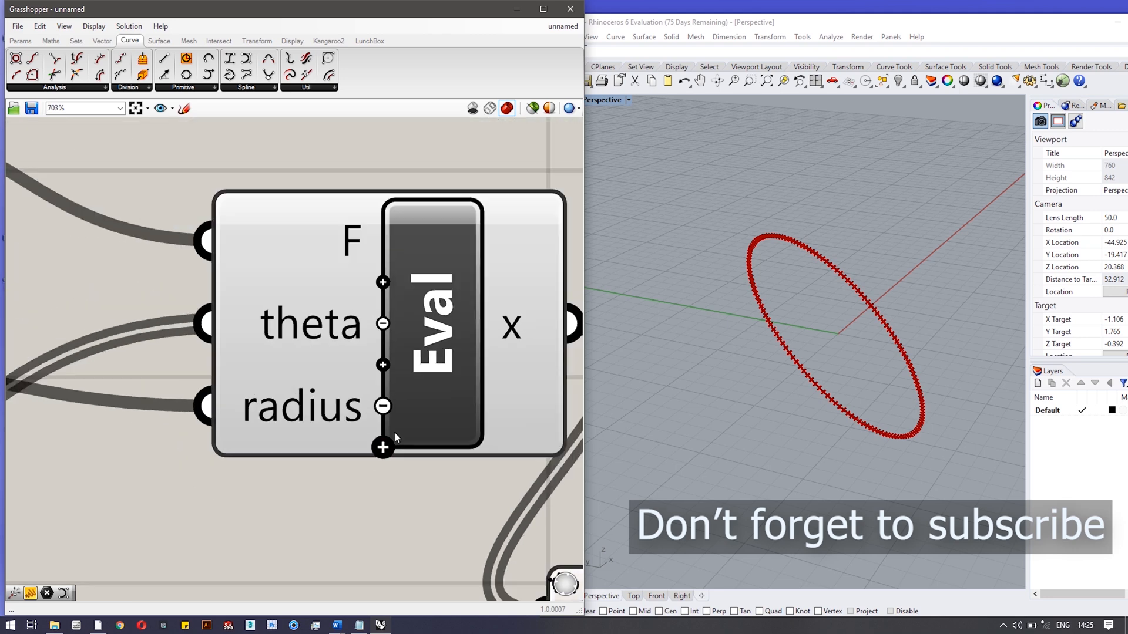
scroll(down, 3)
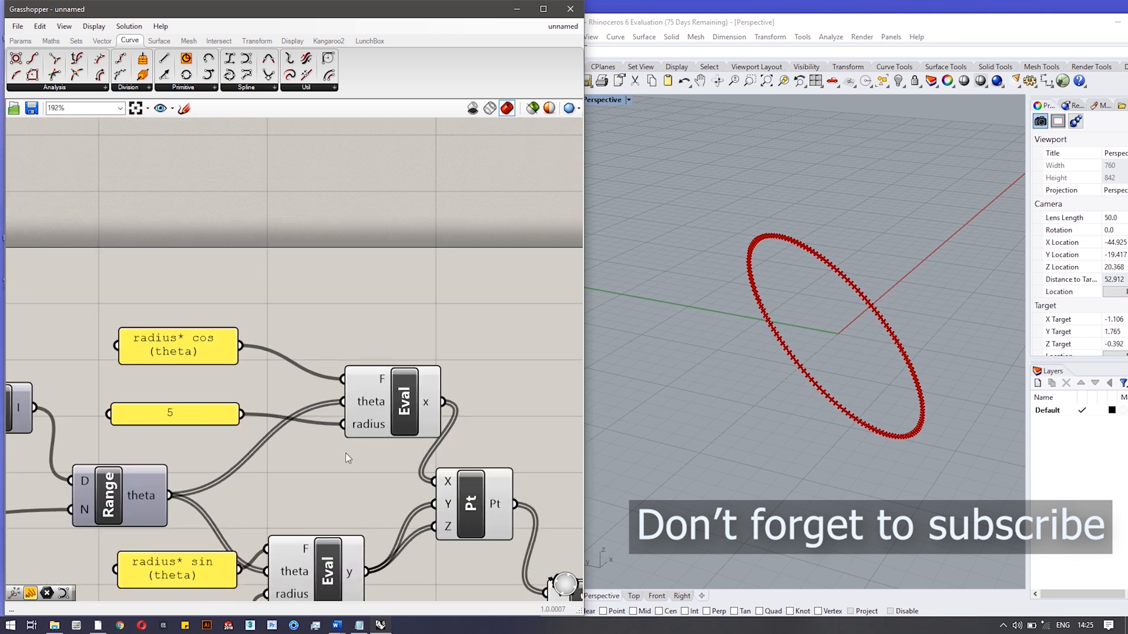